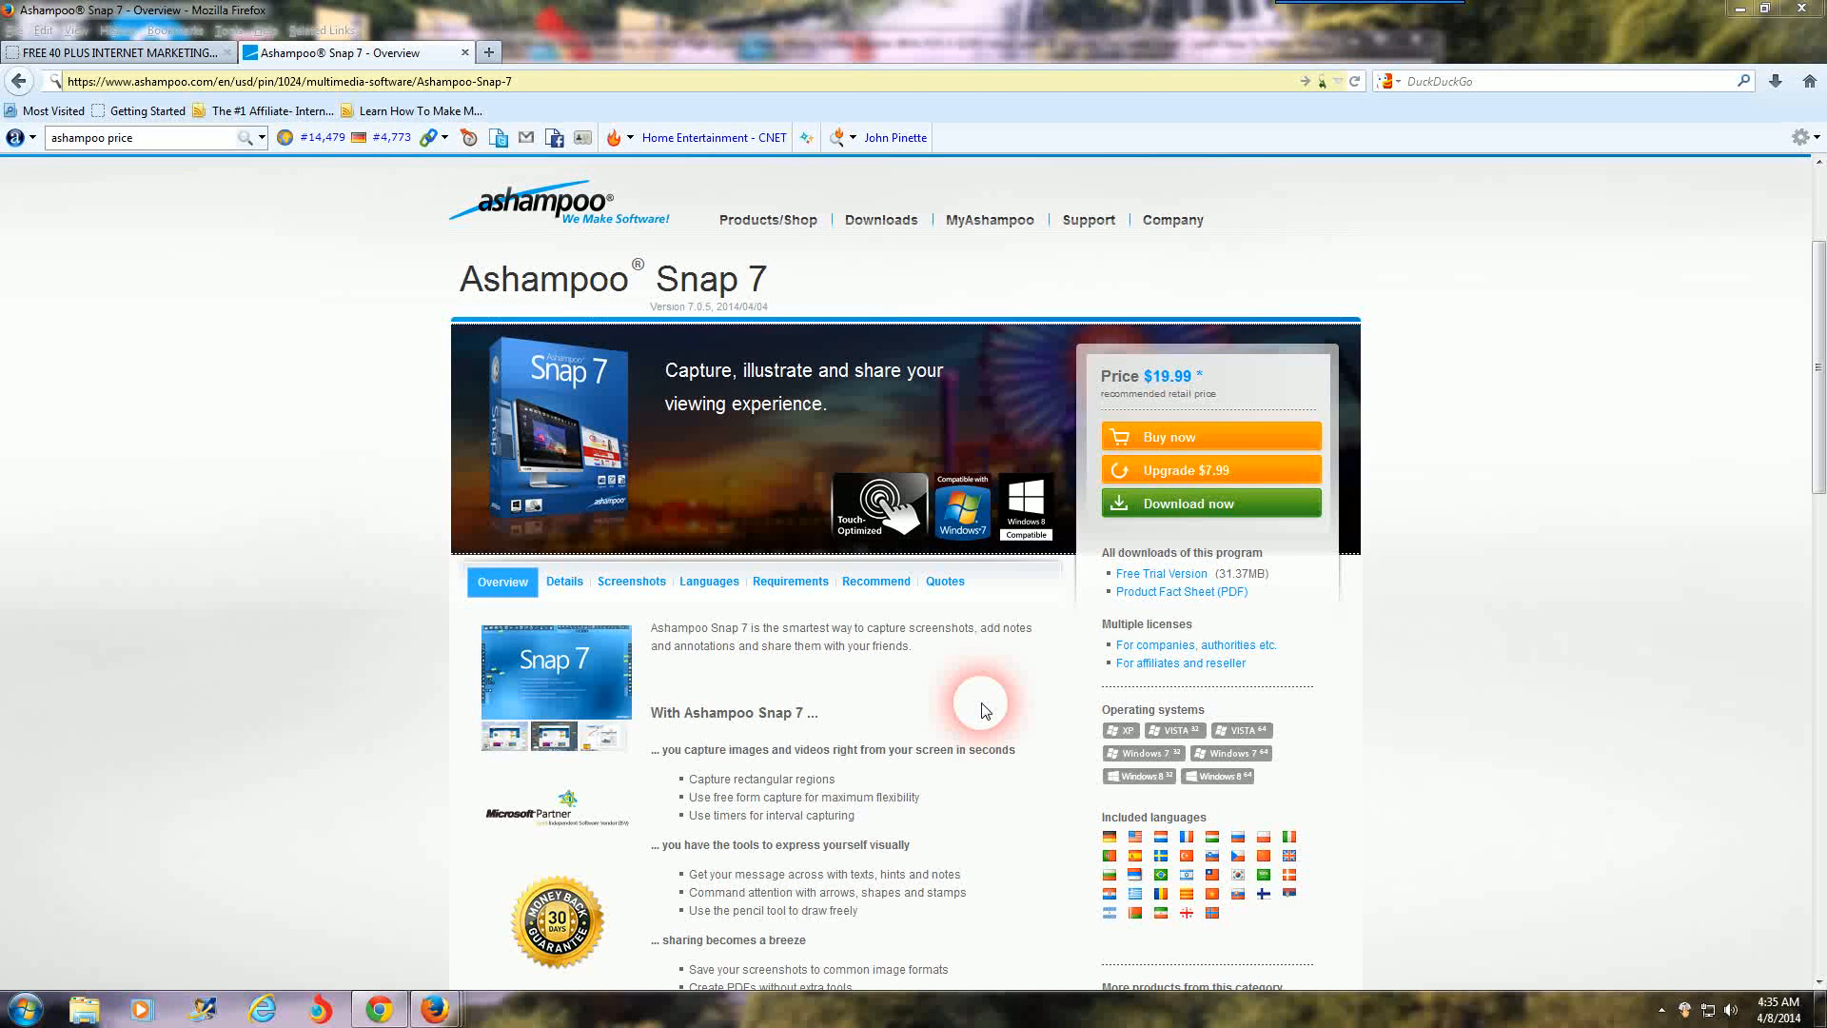
mouse_move(982, 710)
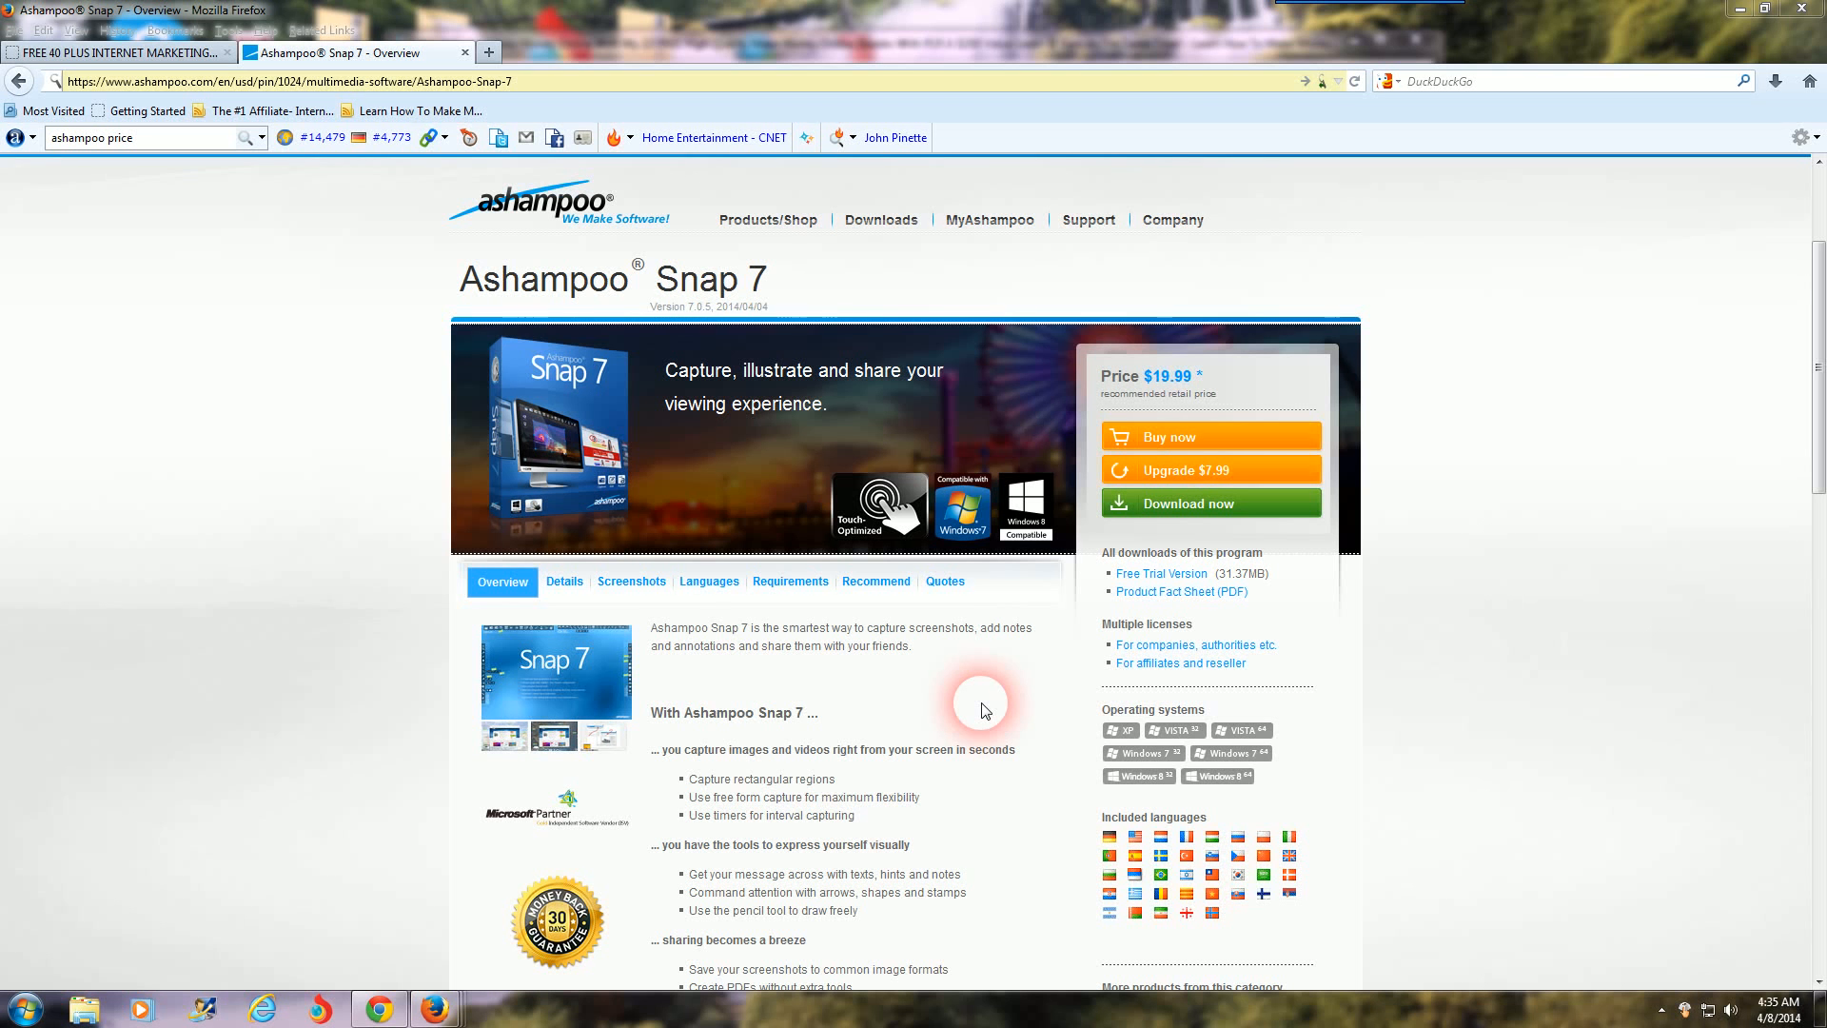
mouse_move(912, 689)
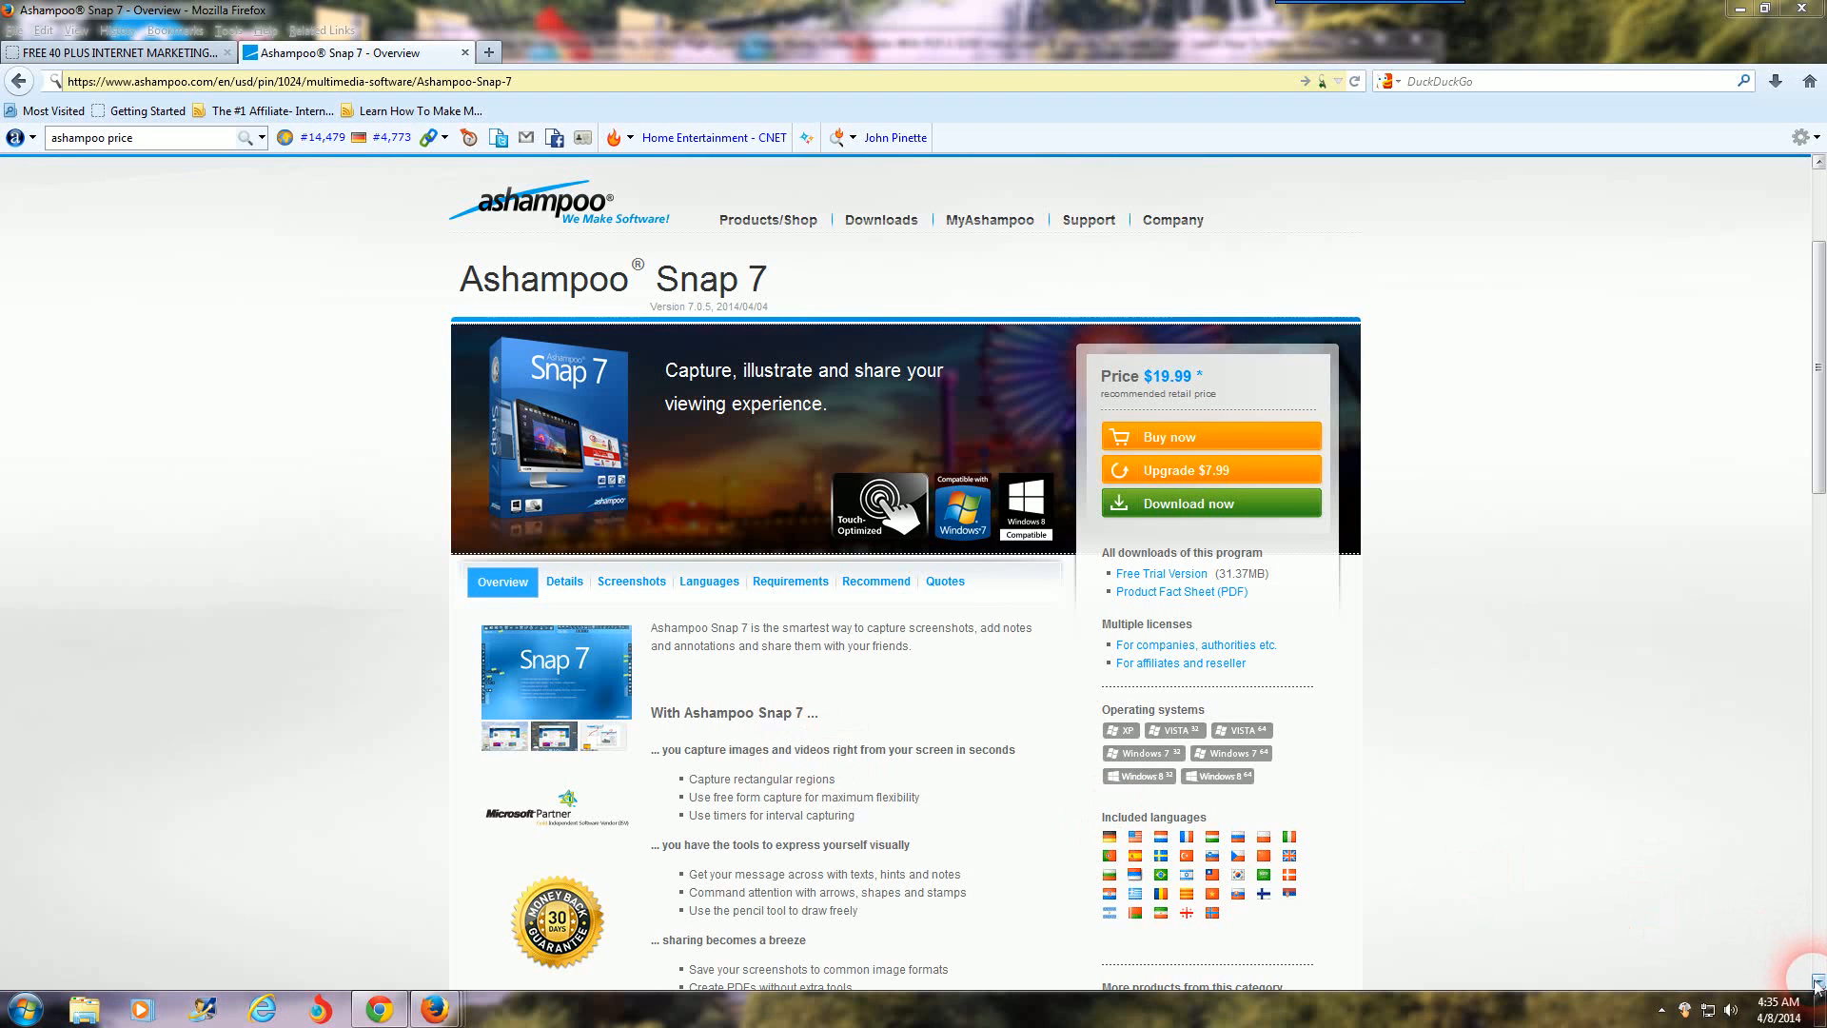
- Scroll the Snap 7 overview down to the 'With Ashampoo Snap 7 ...' feature list
scroll("down", 3)
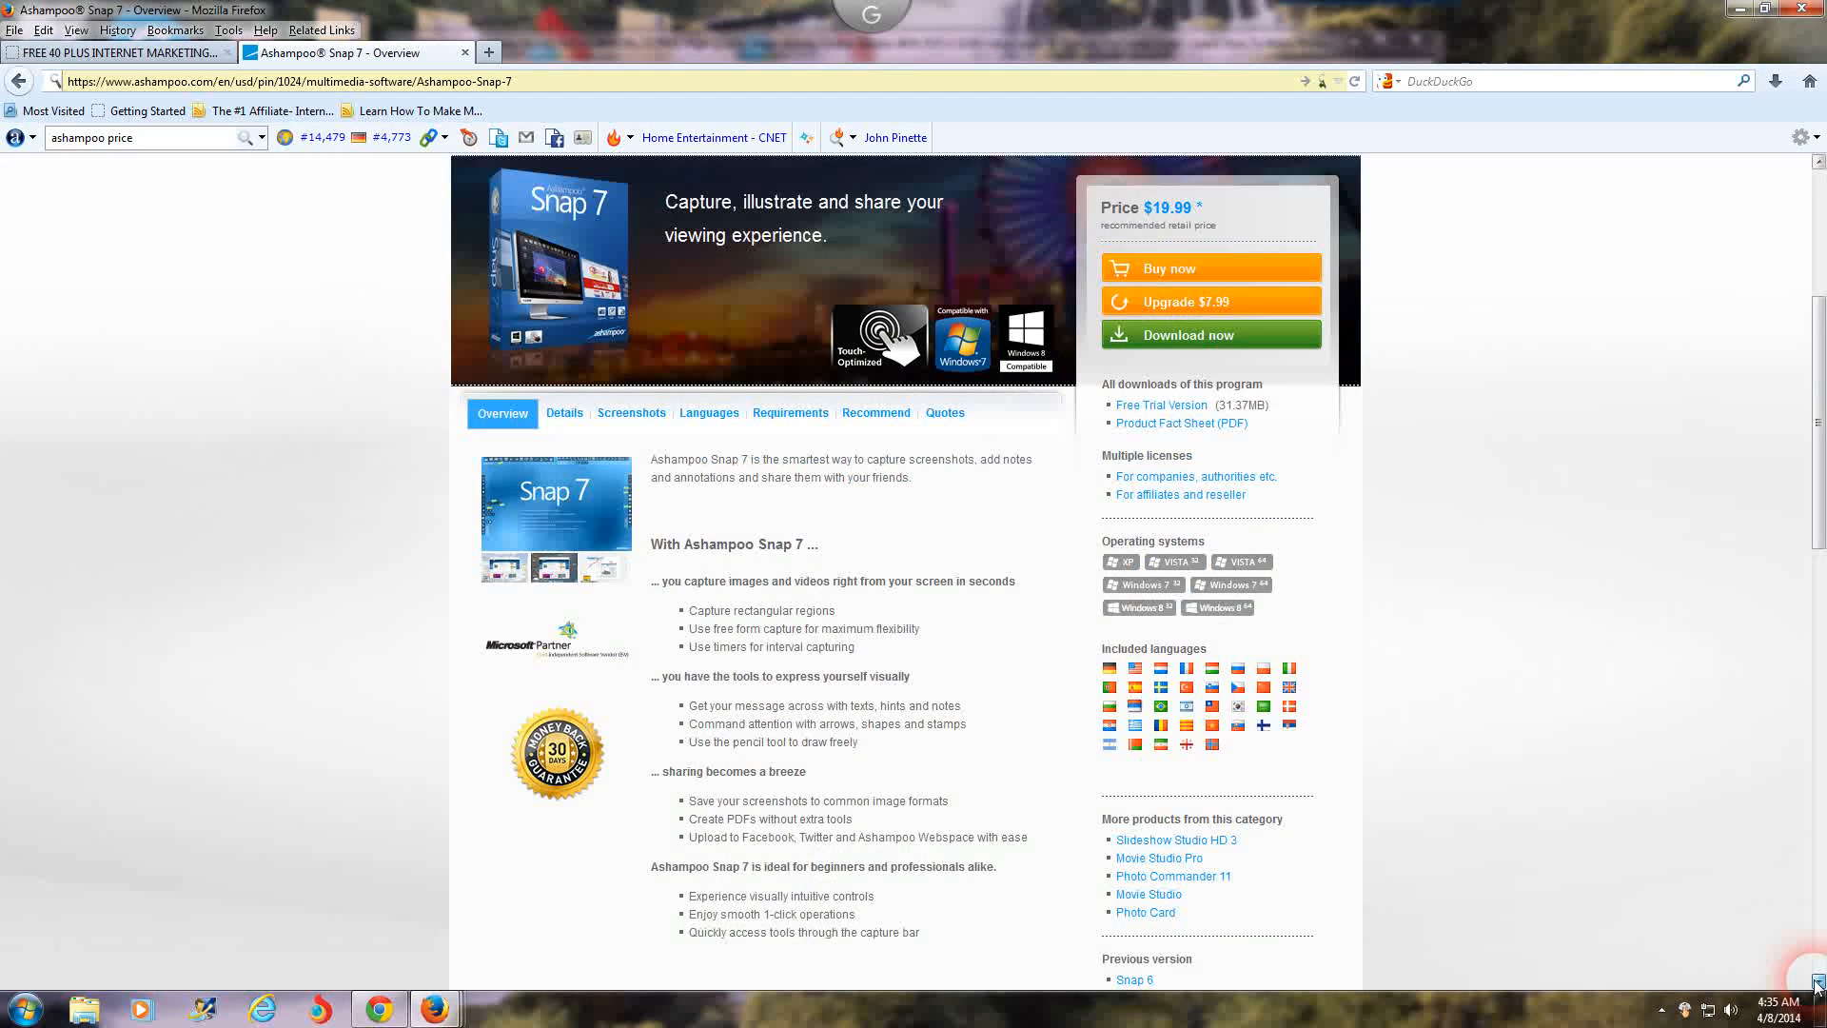
scroll("down", 3)
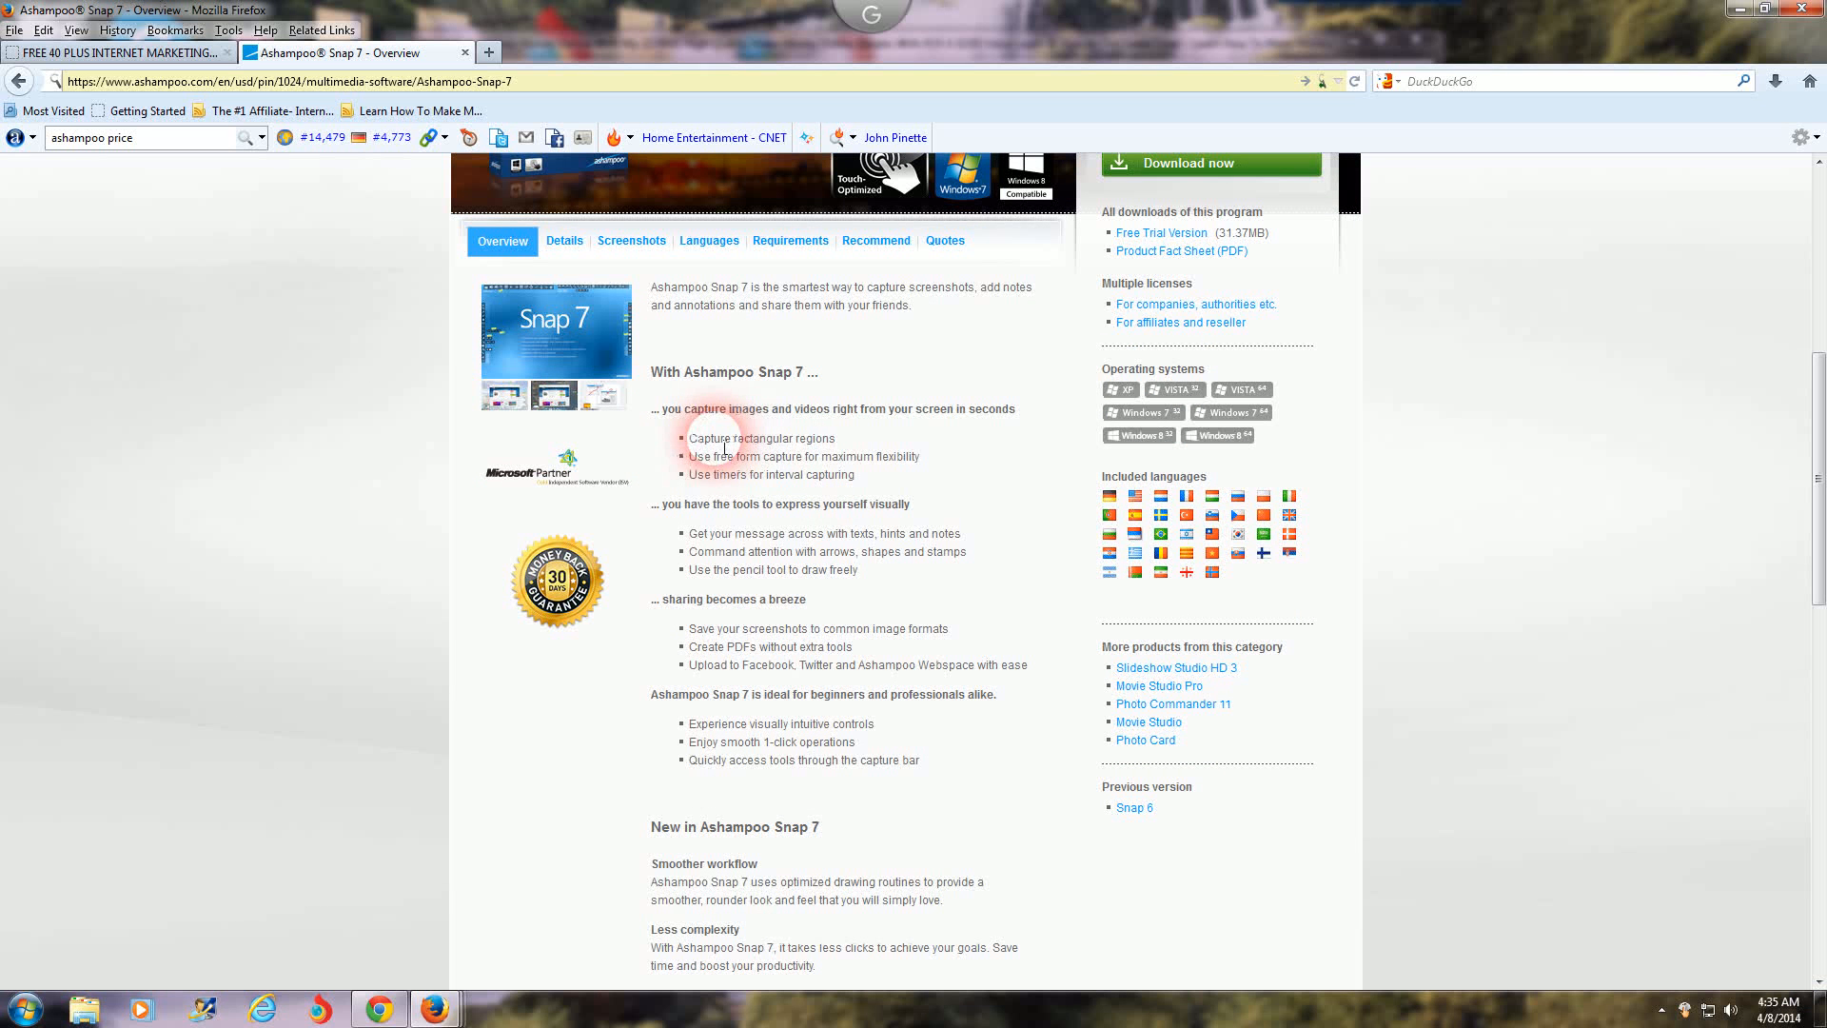
mouse_move(769, 468)
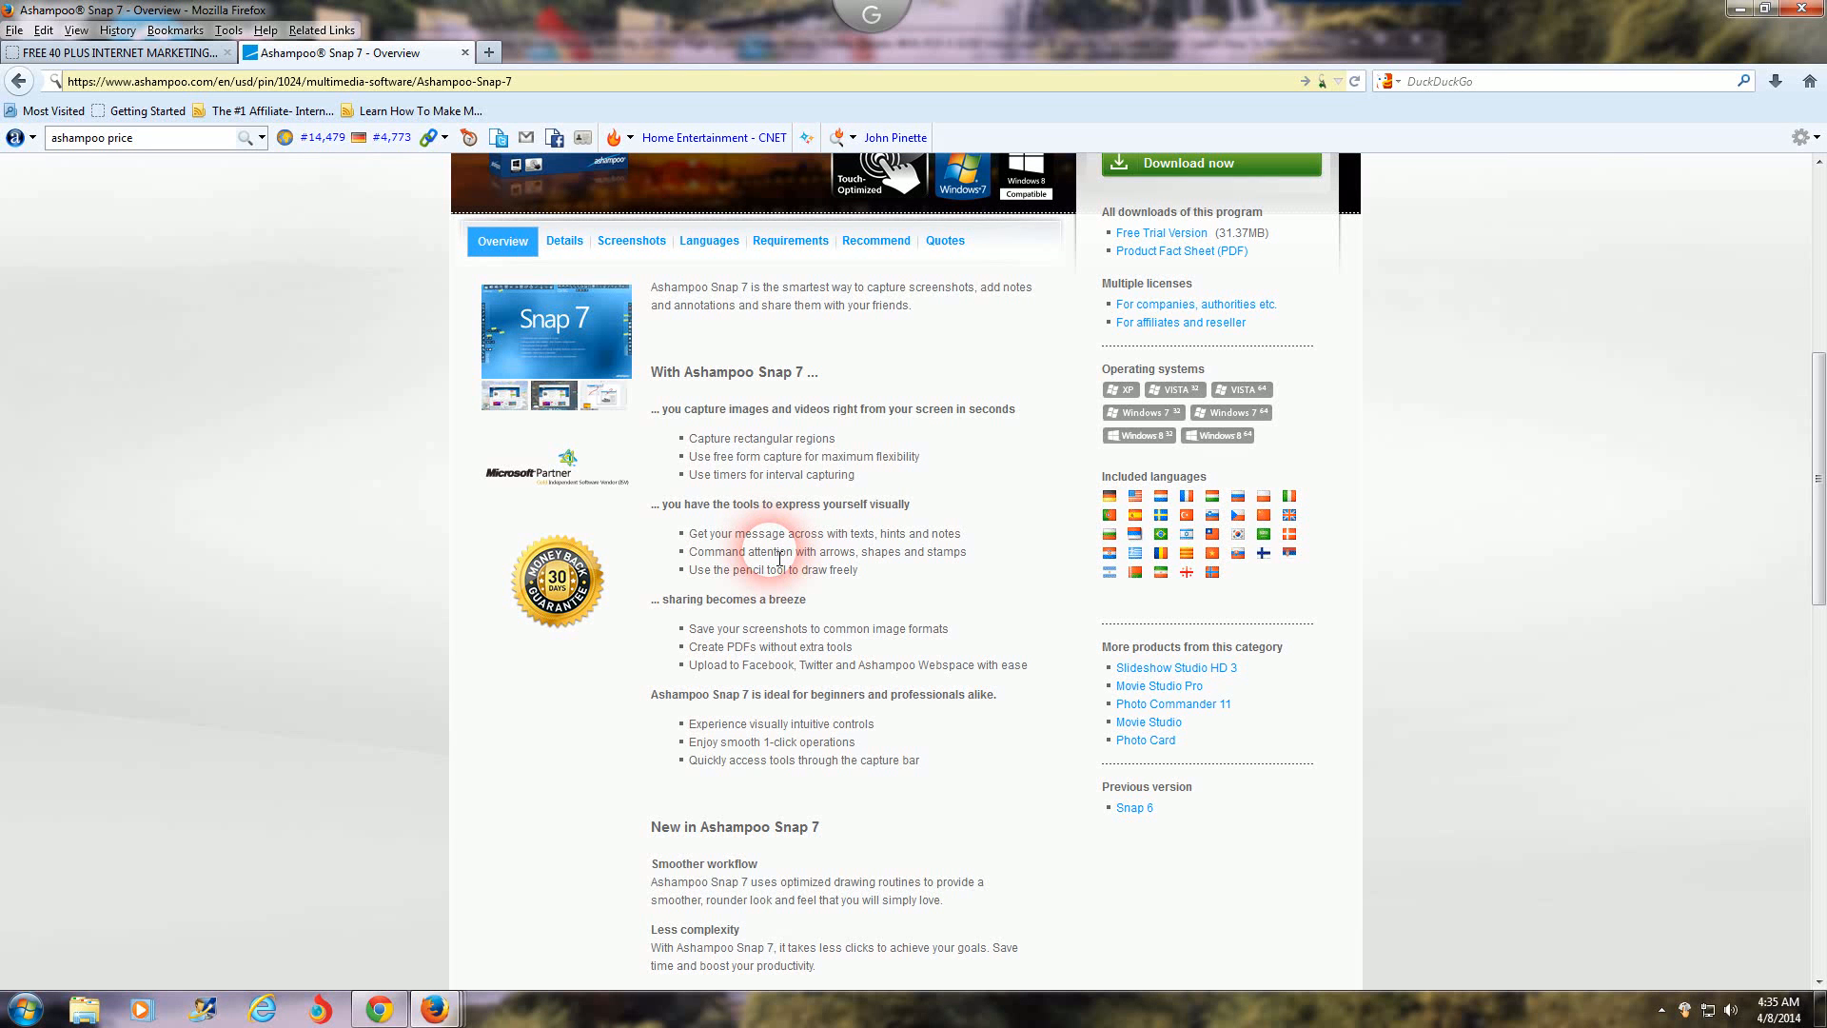
mouse_move(819, 603)
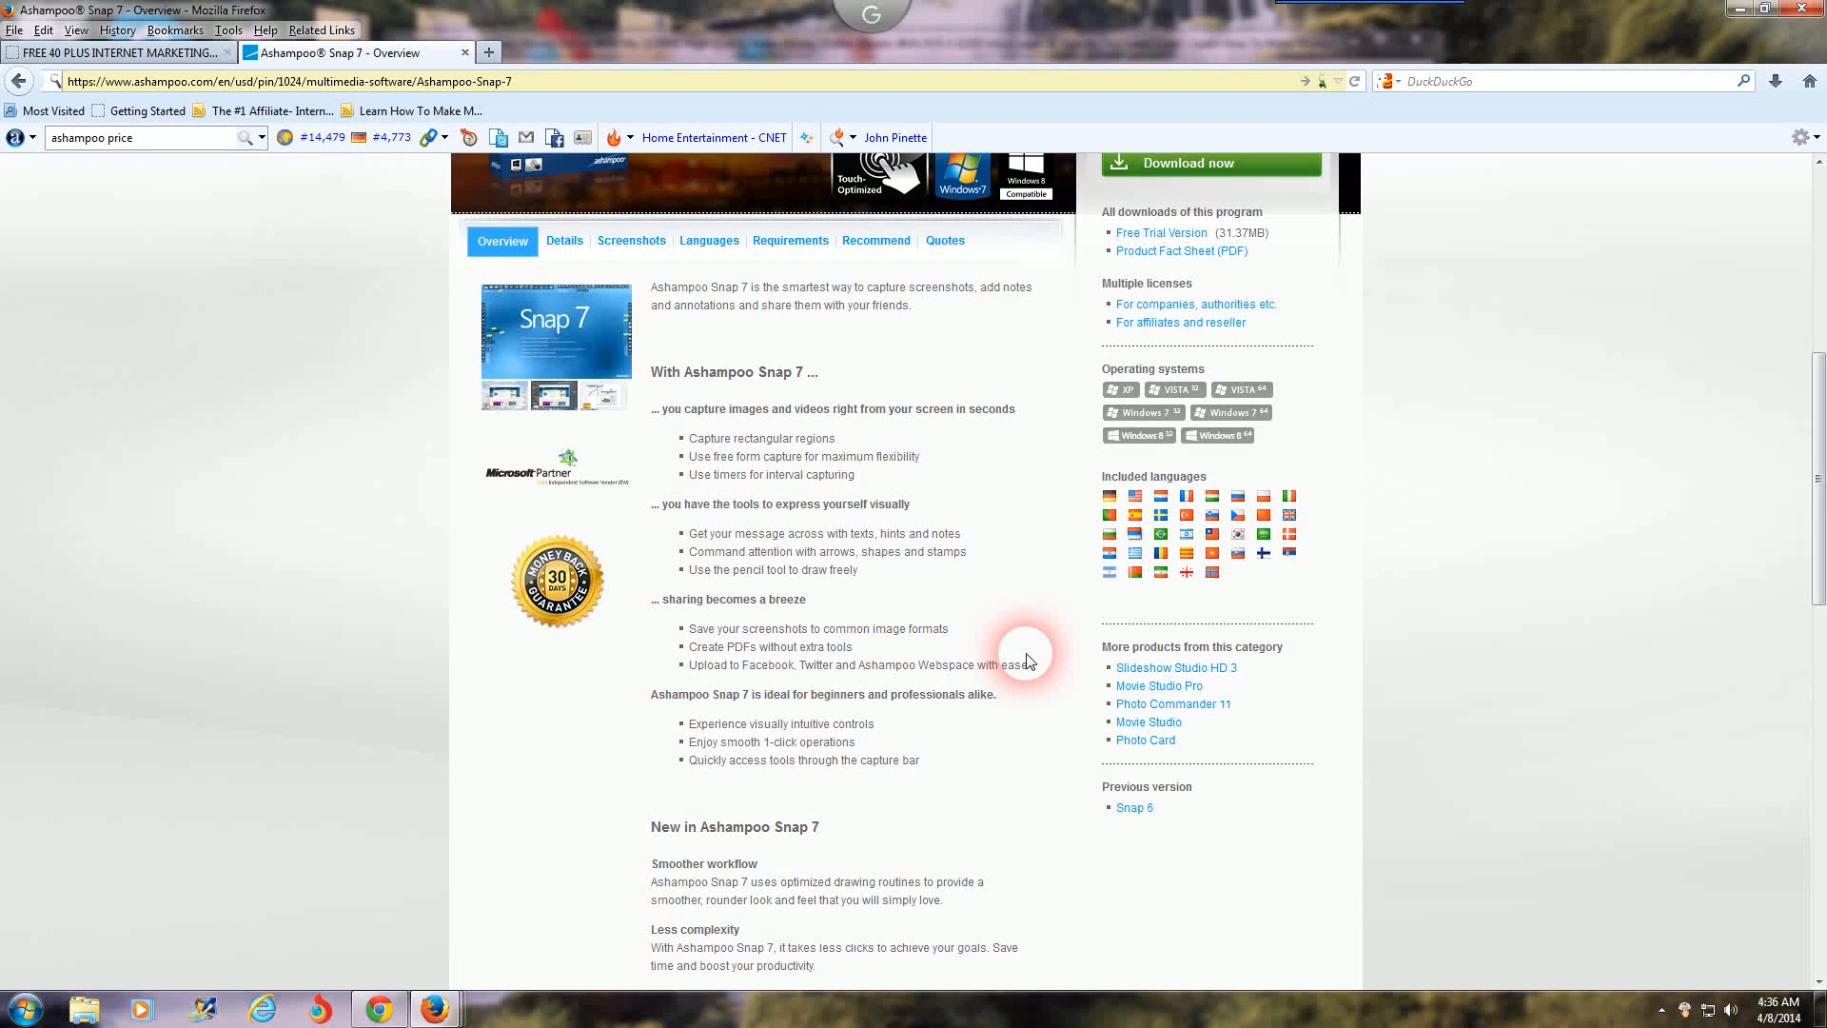
mouse_move(949, 665)
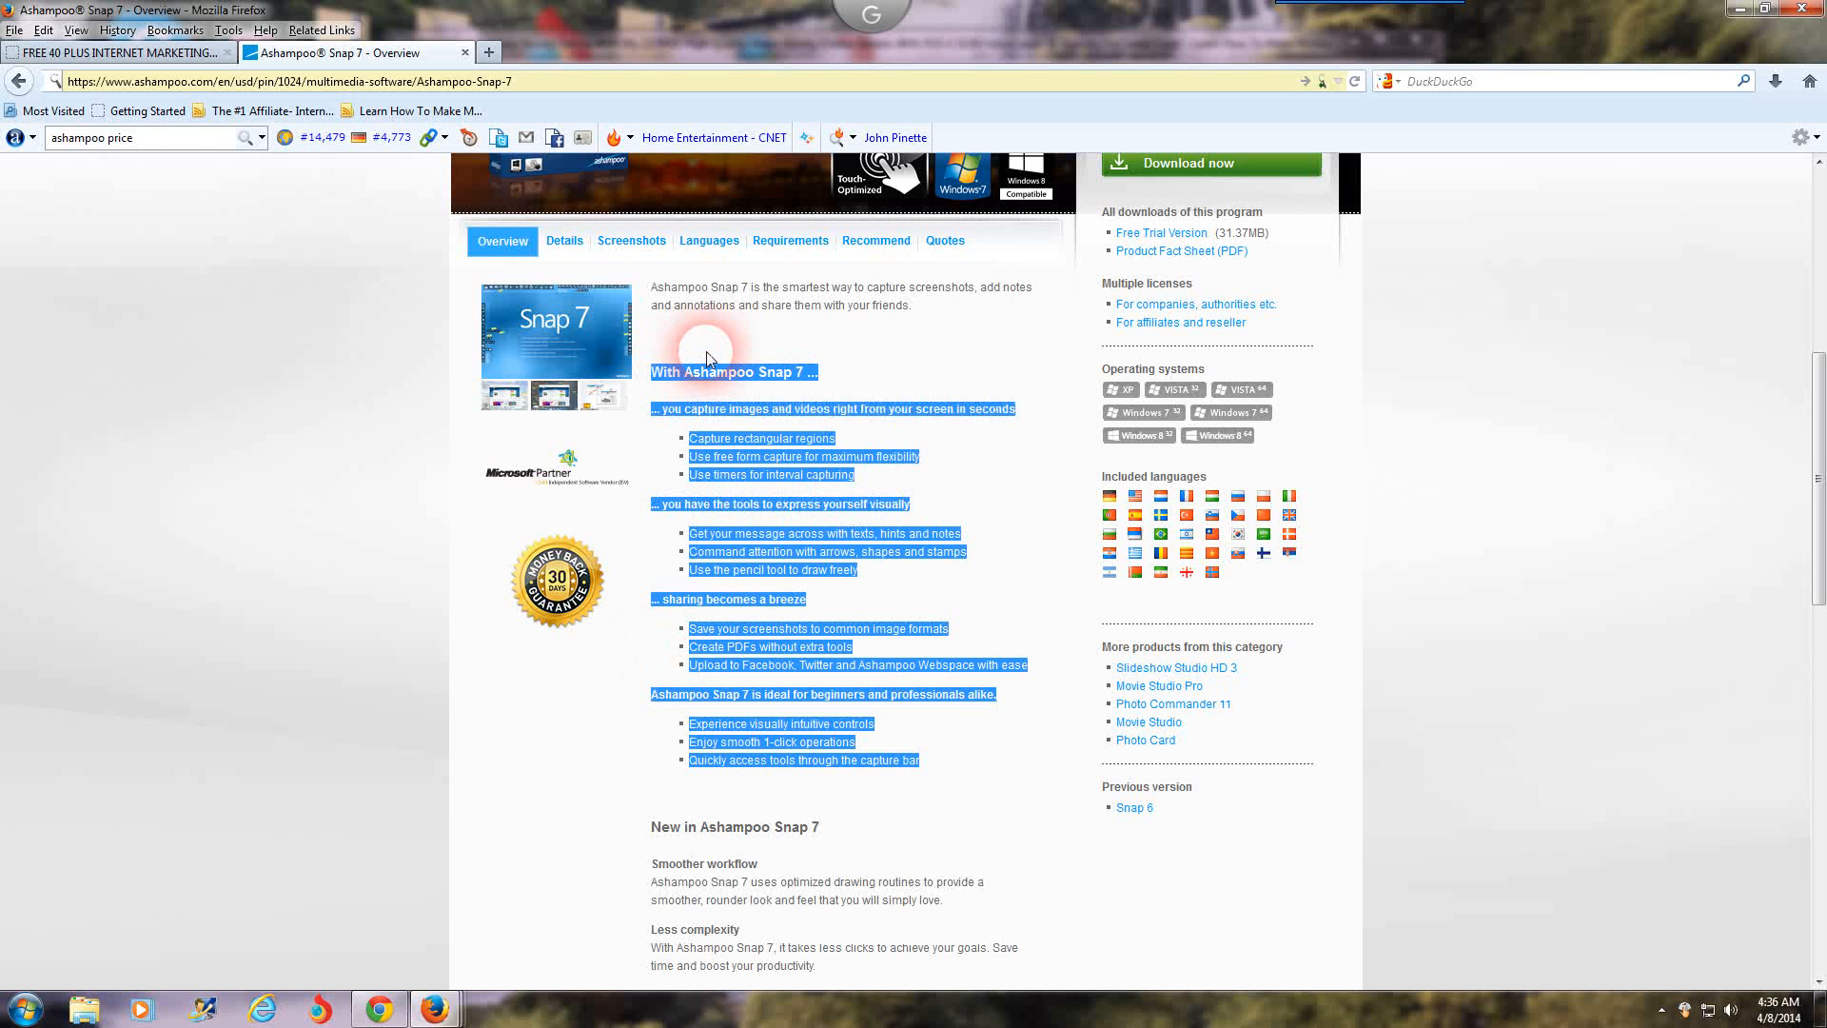
left_click(697, 362)
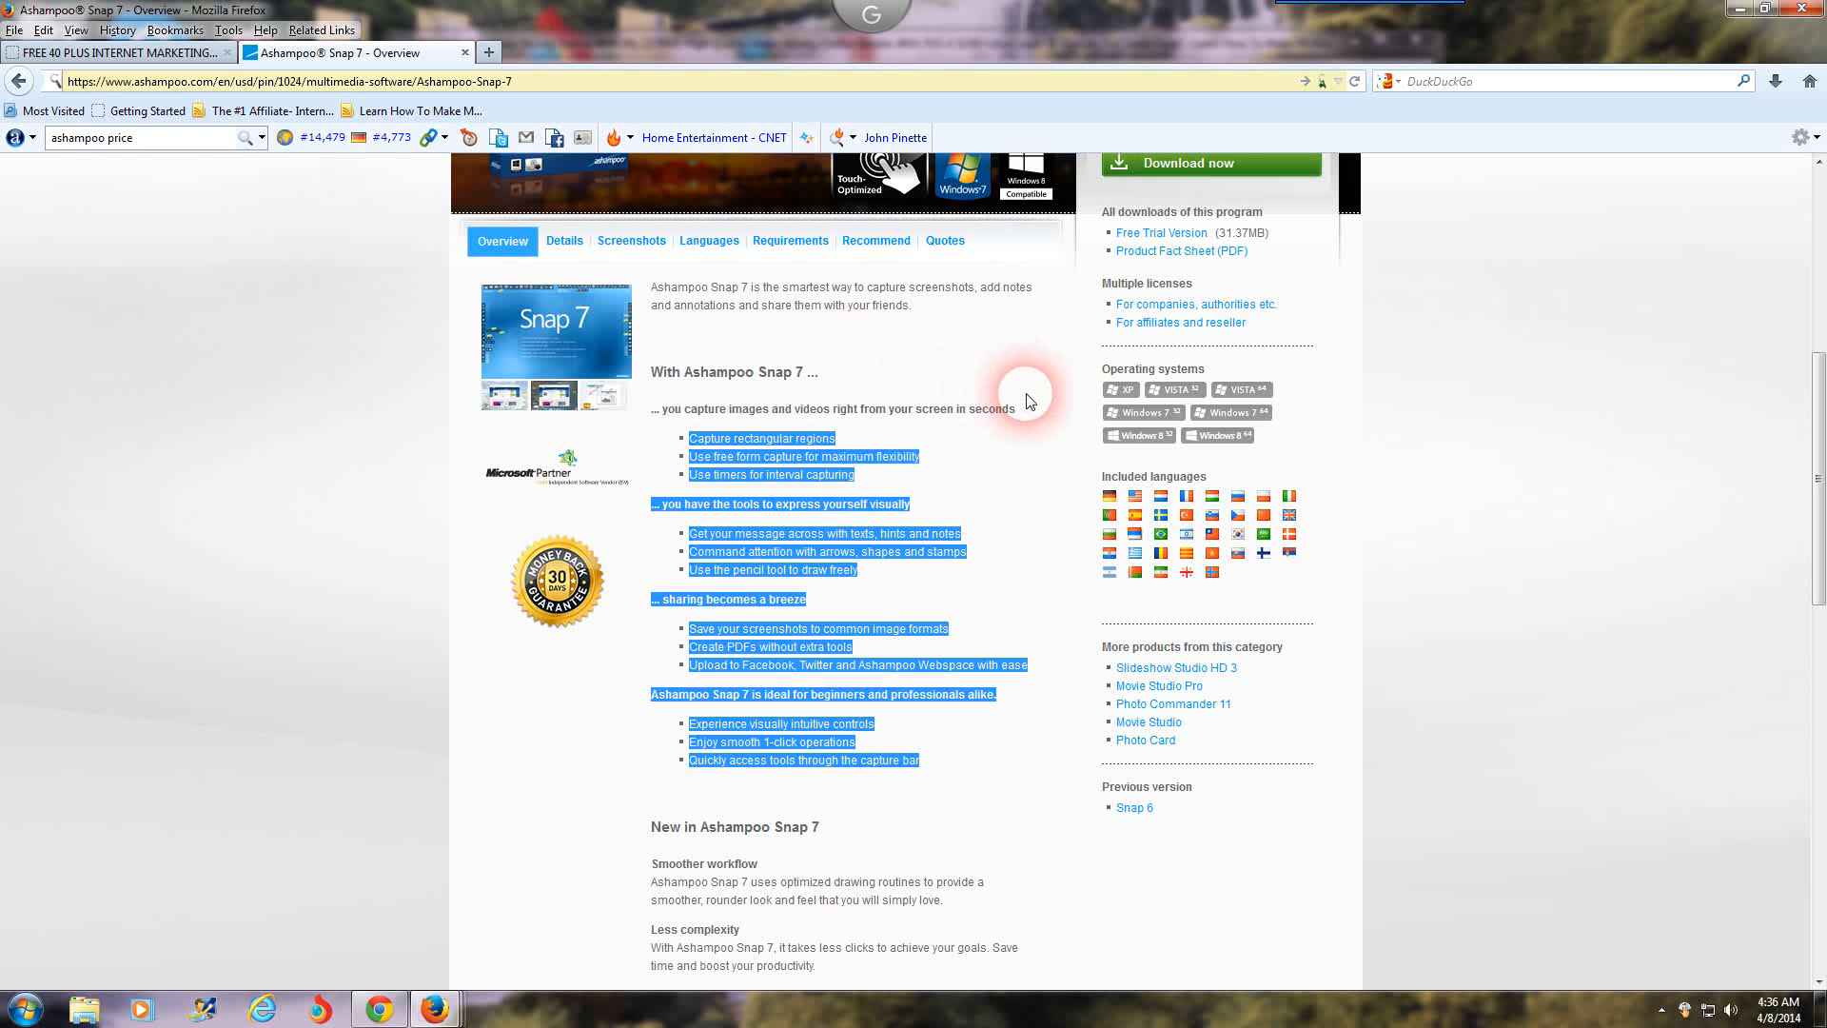
left_click(965, 790)
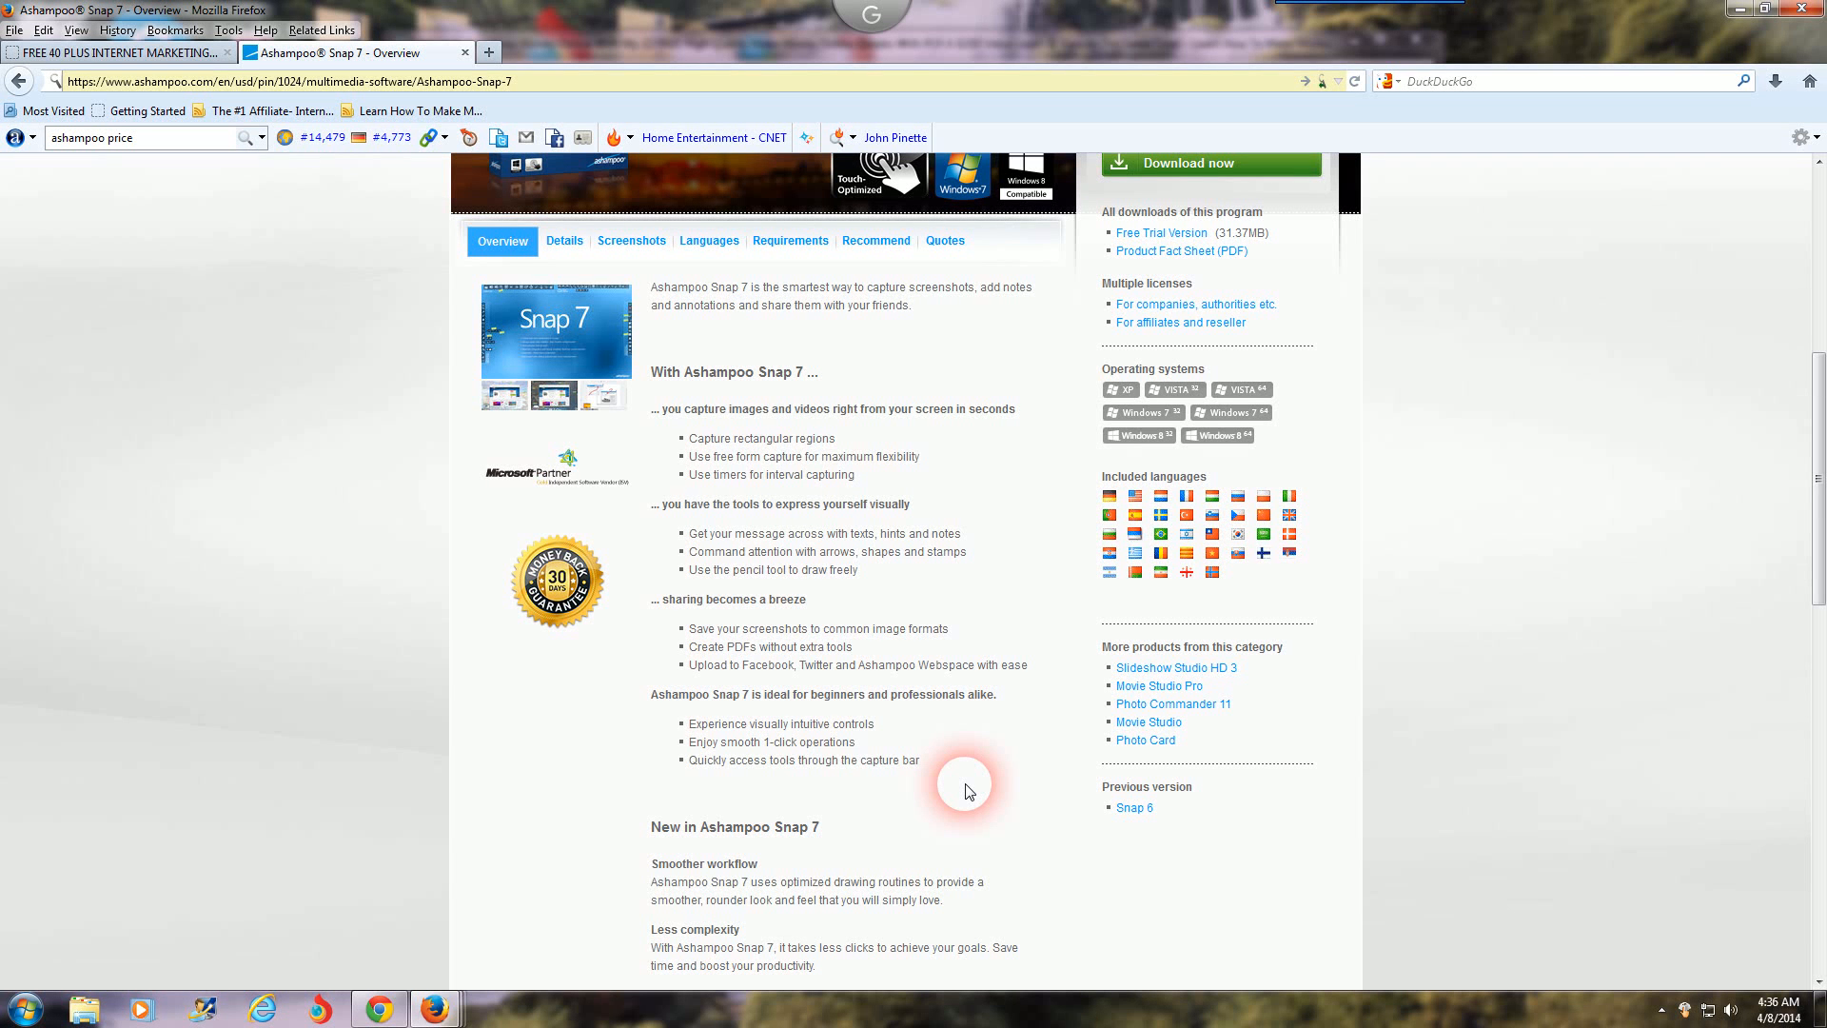
- Read down through 'New in Ashampoo Snap 7' and the reviews, then return to the $19.99 page top
scroll("down", 3)
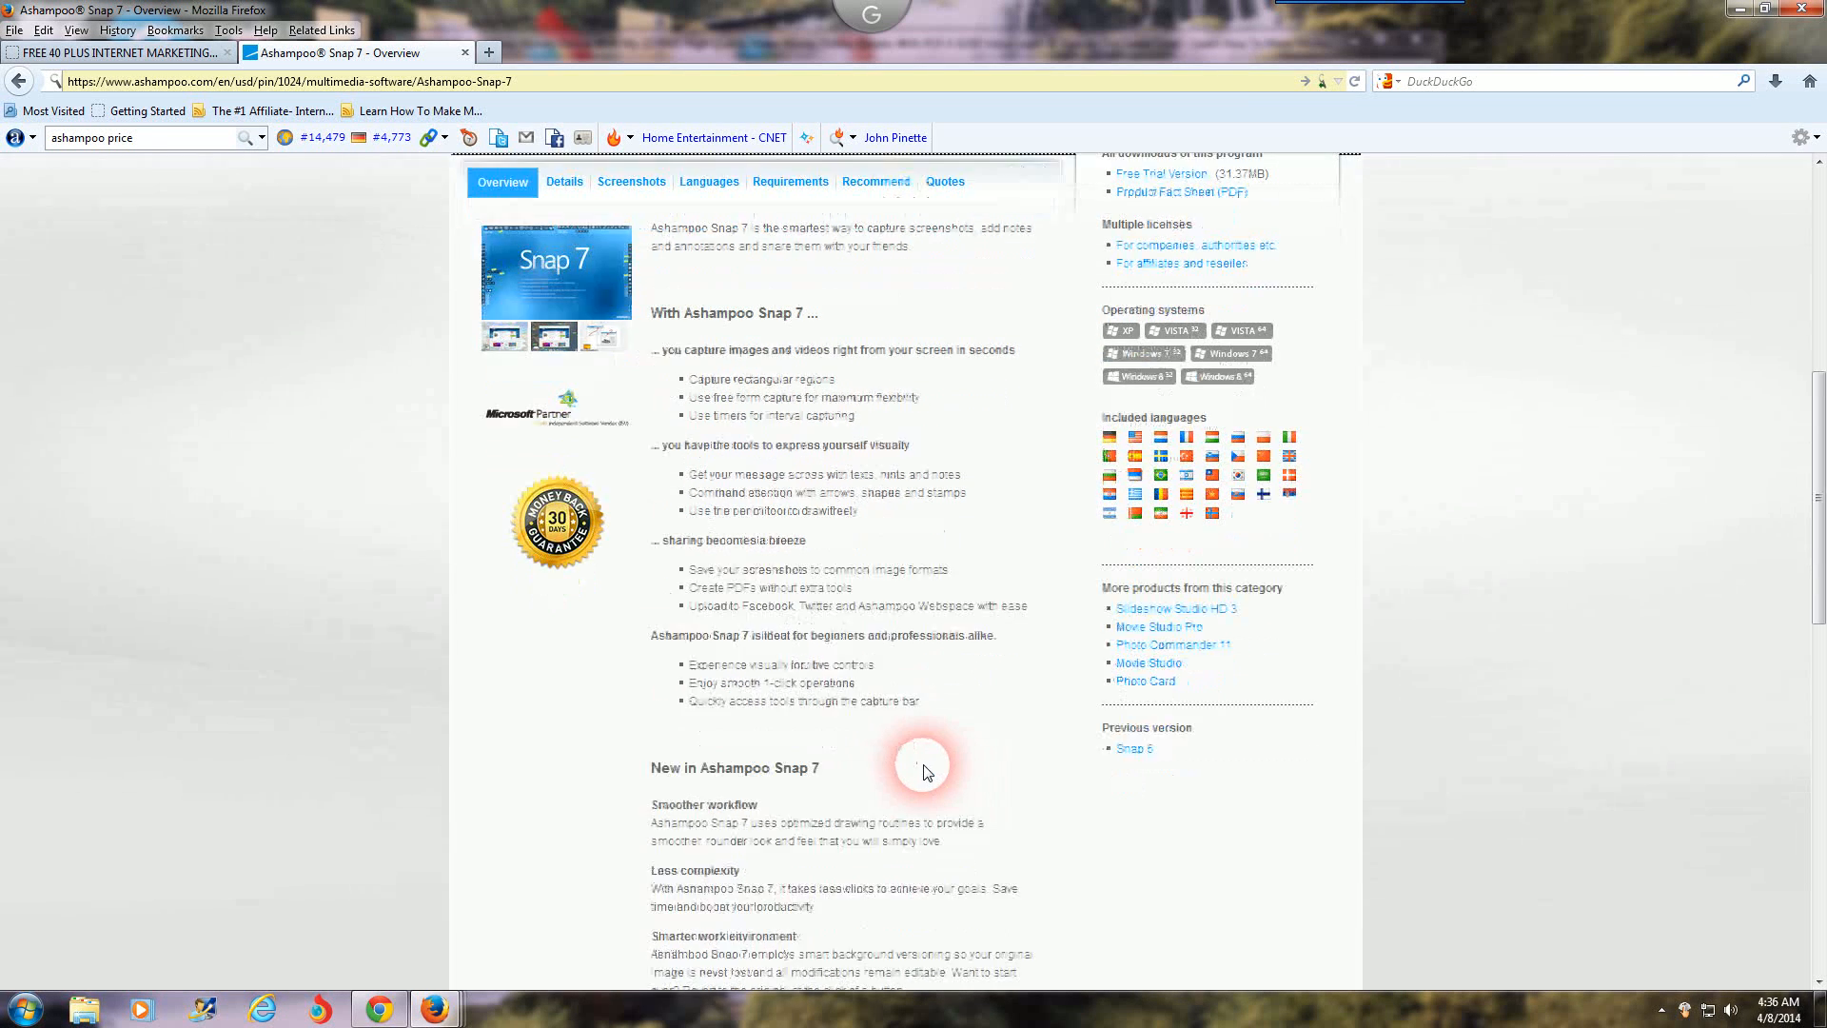
scroll("down", 3)
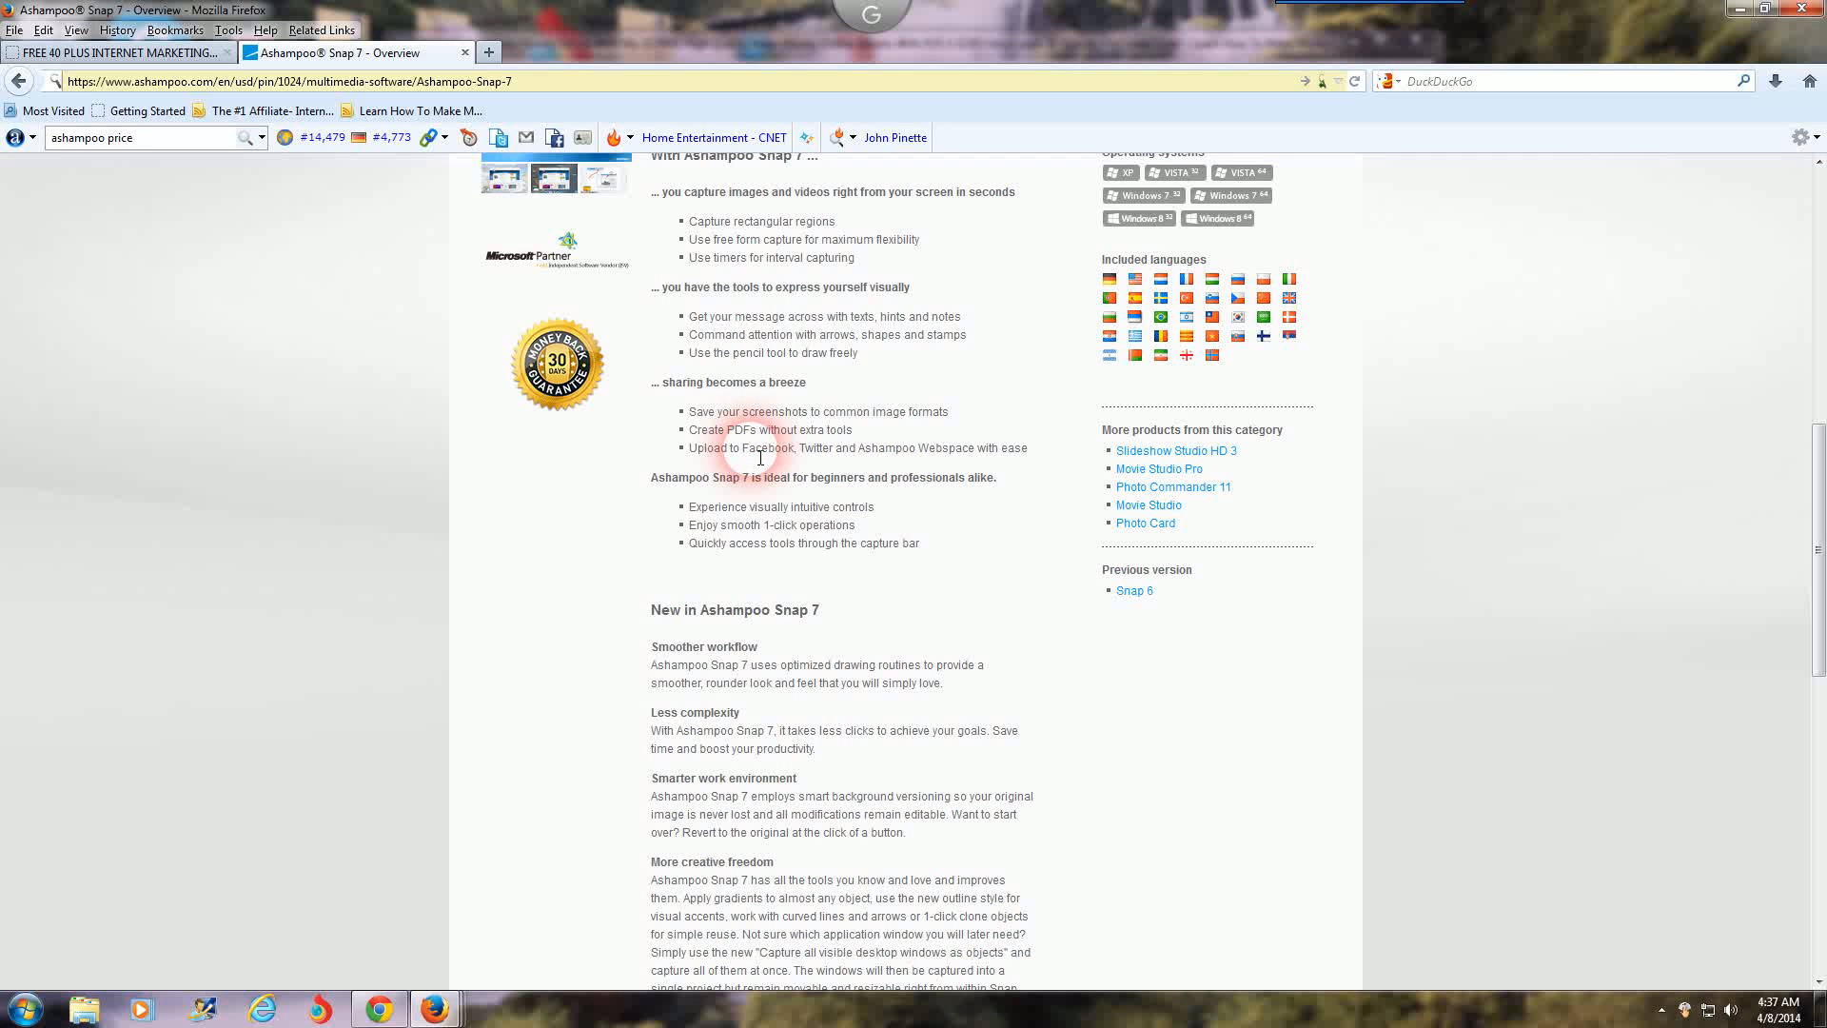
mouse_move(874, 460)
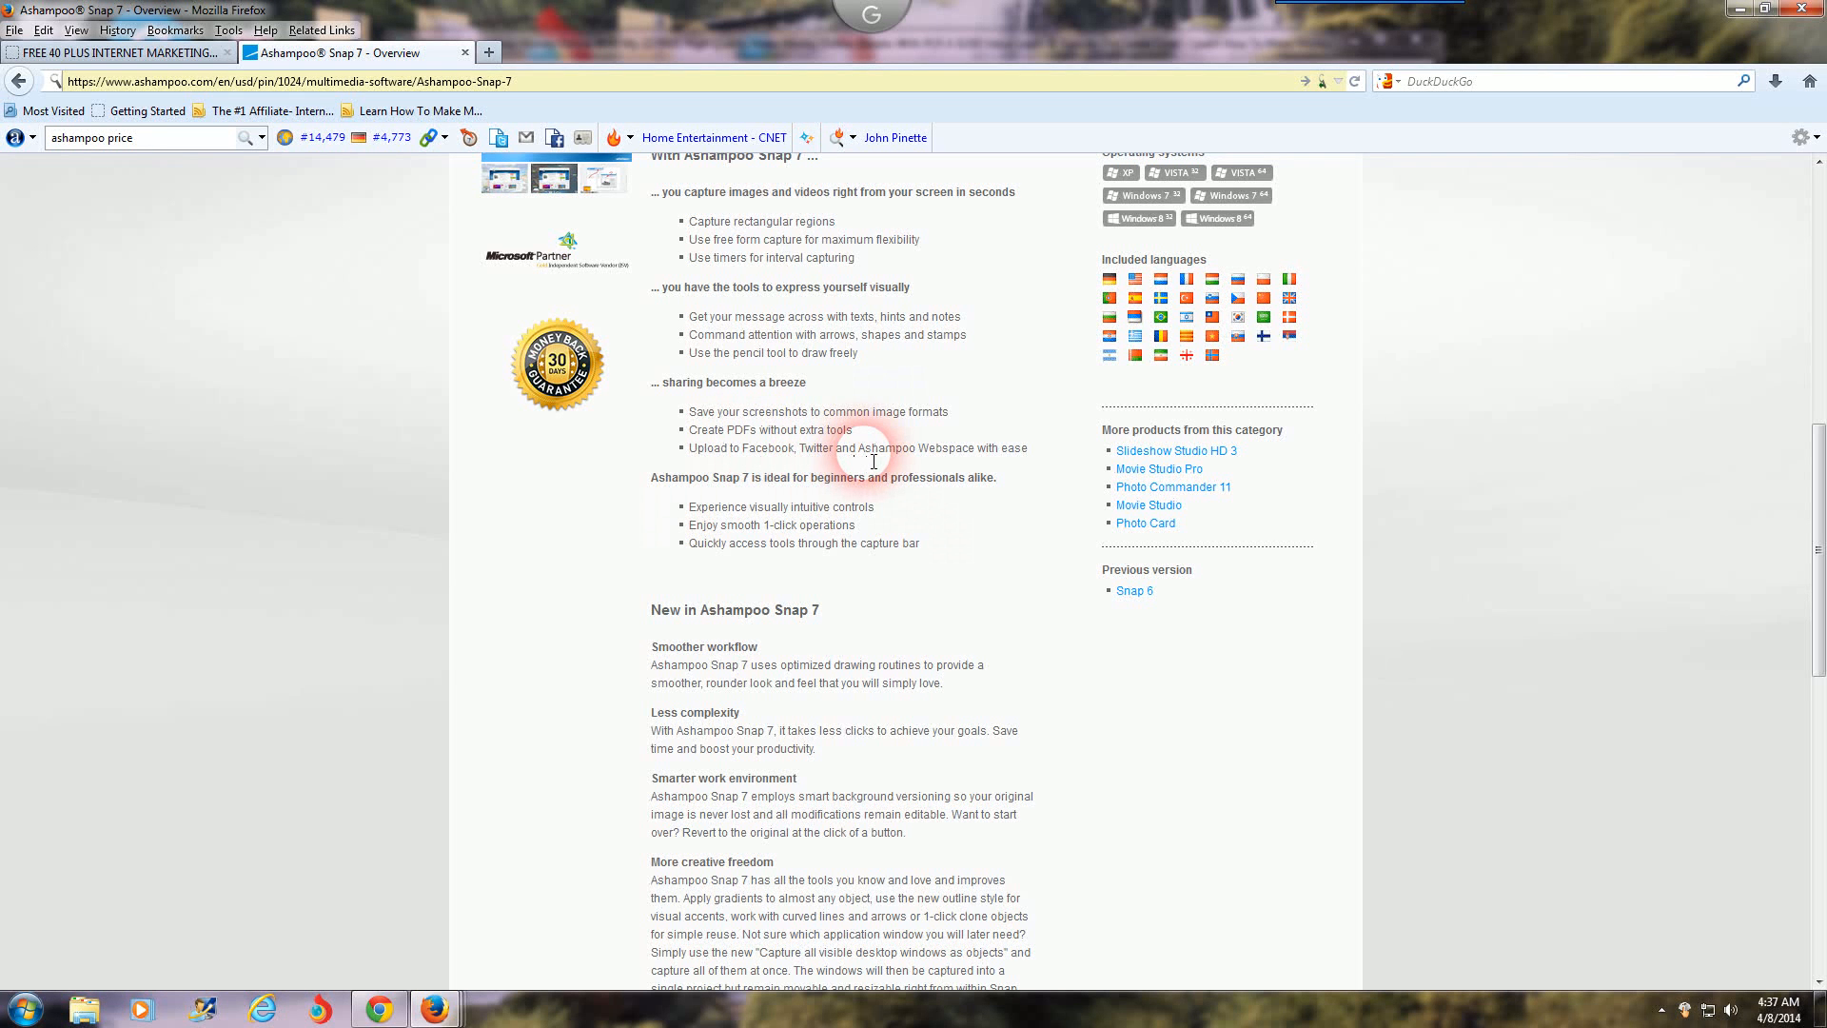
mouse_move(758, 488)
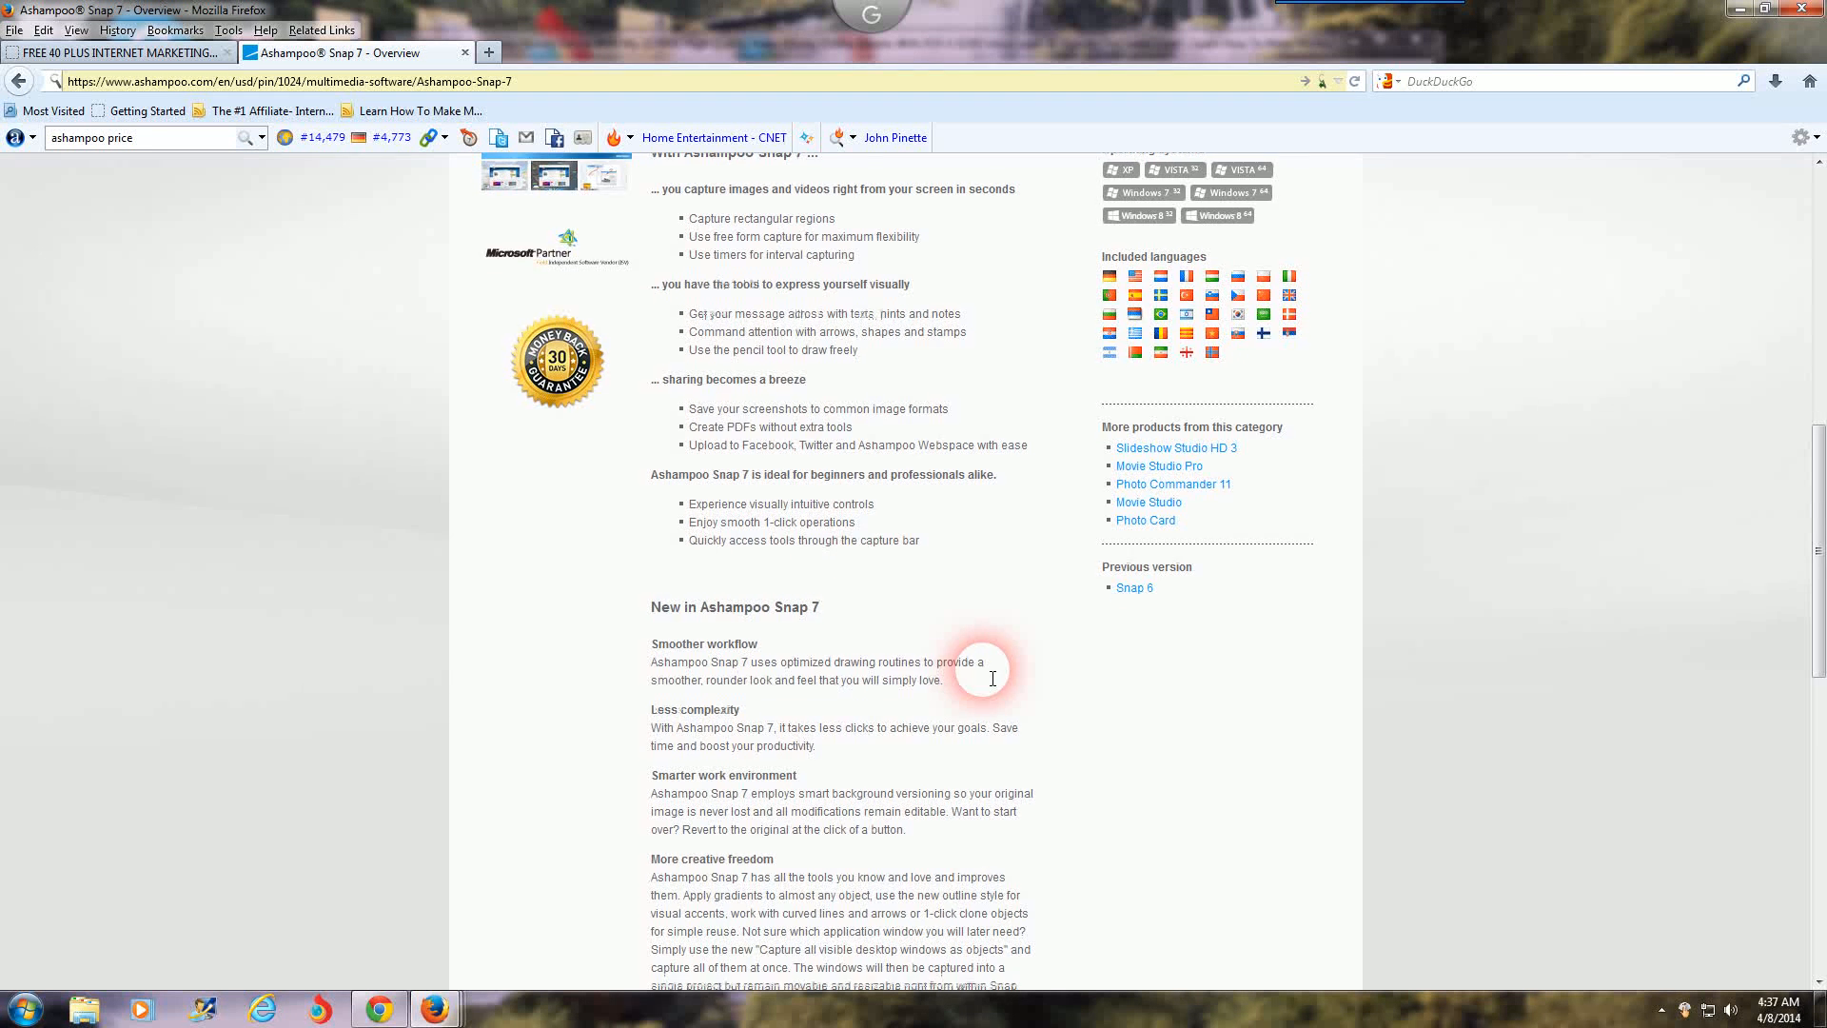
scroll("down", 3)
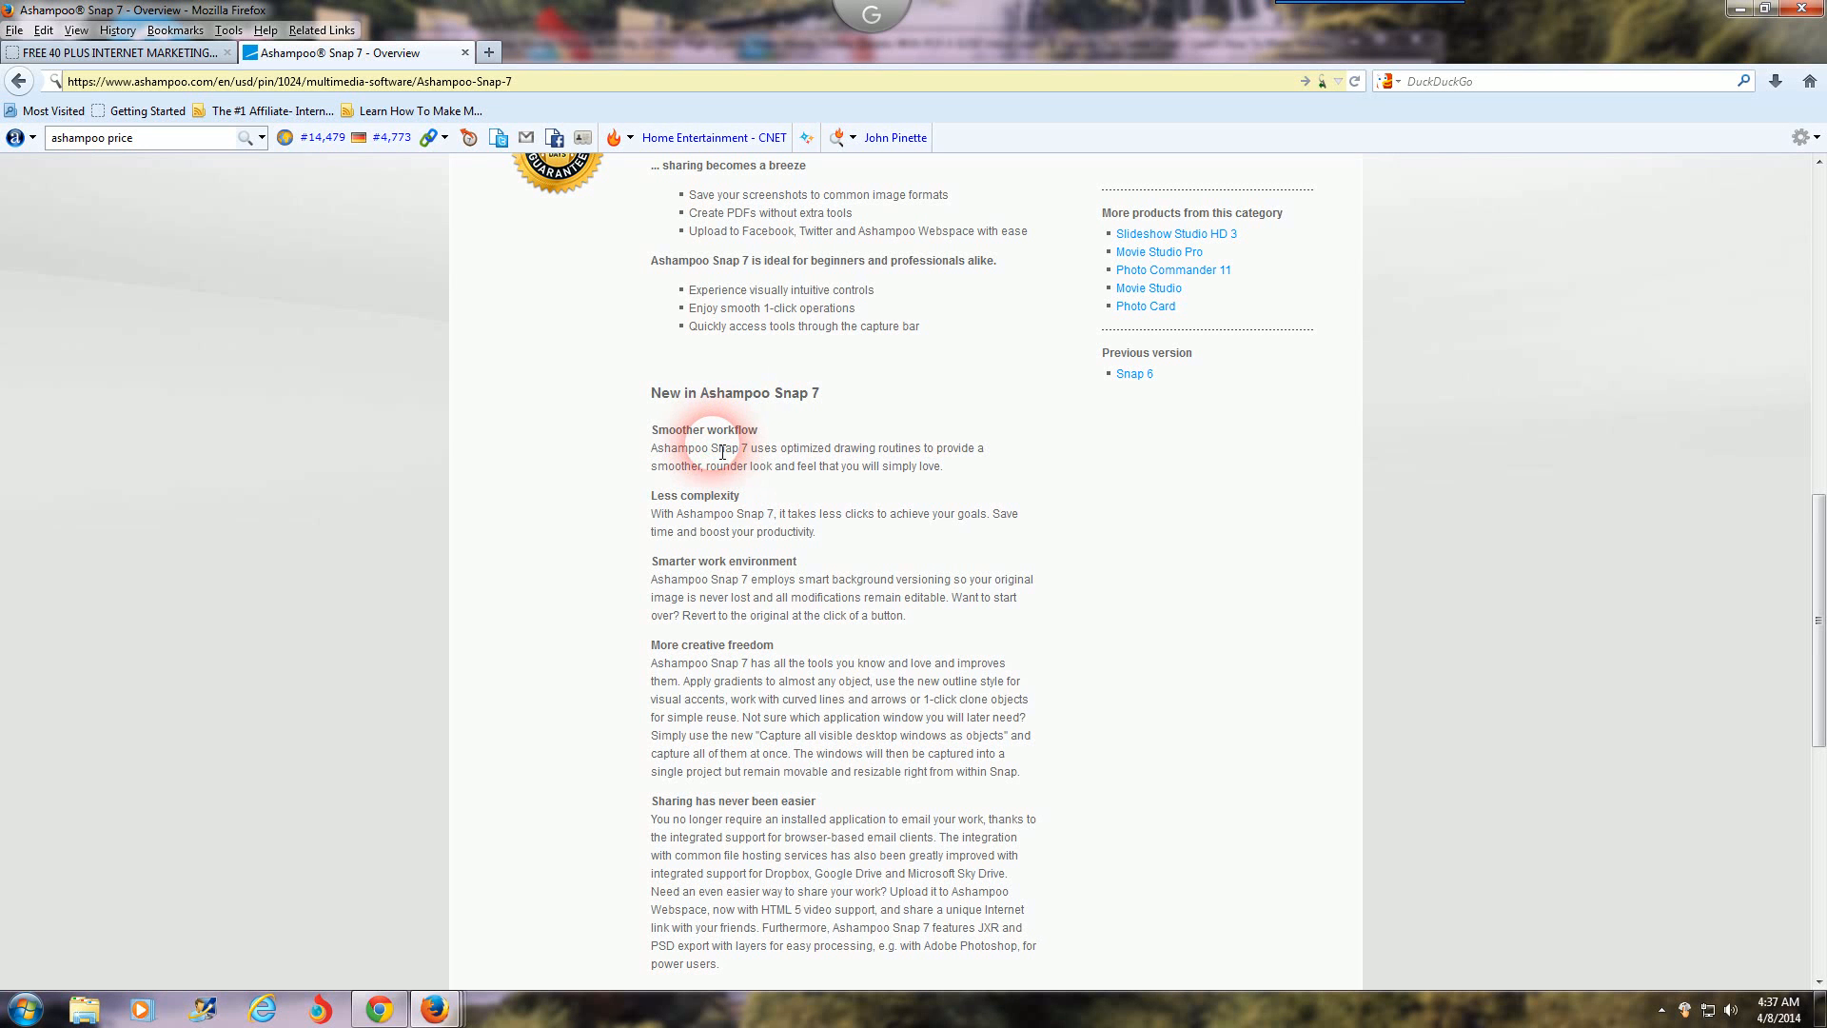
mouse_move(797, 455)
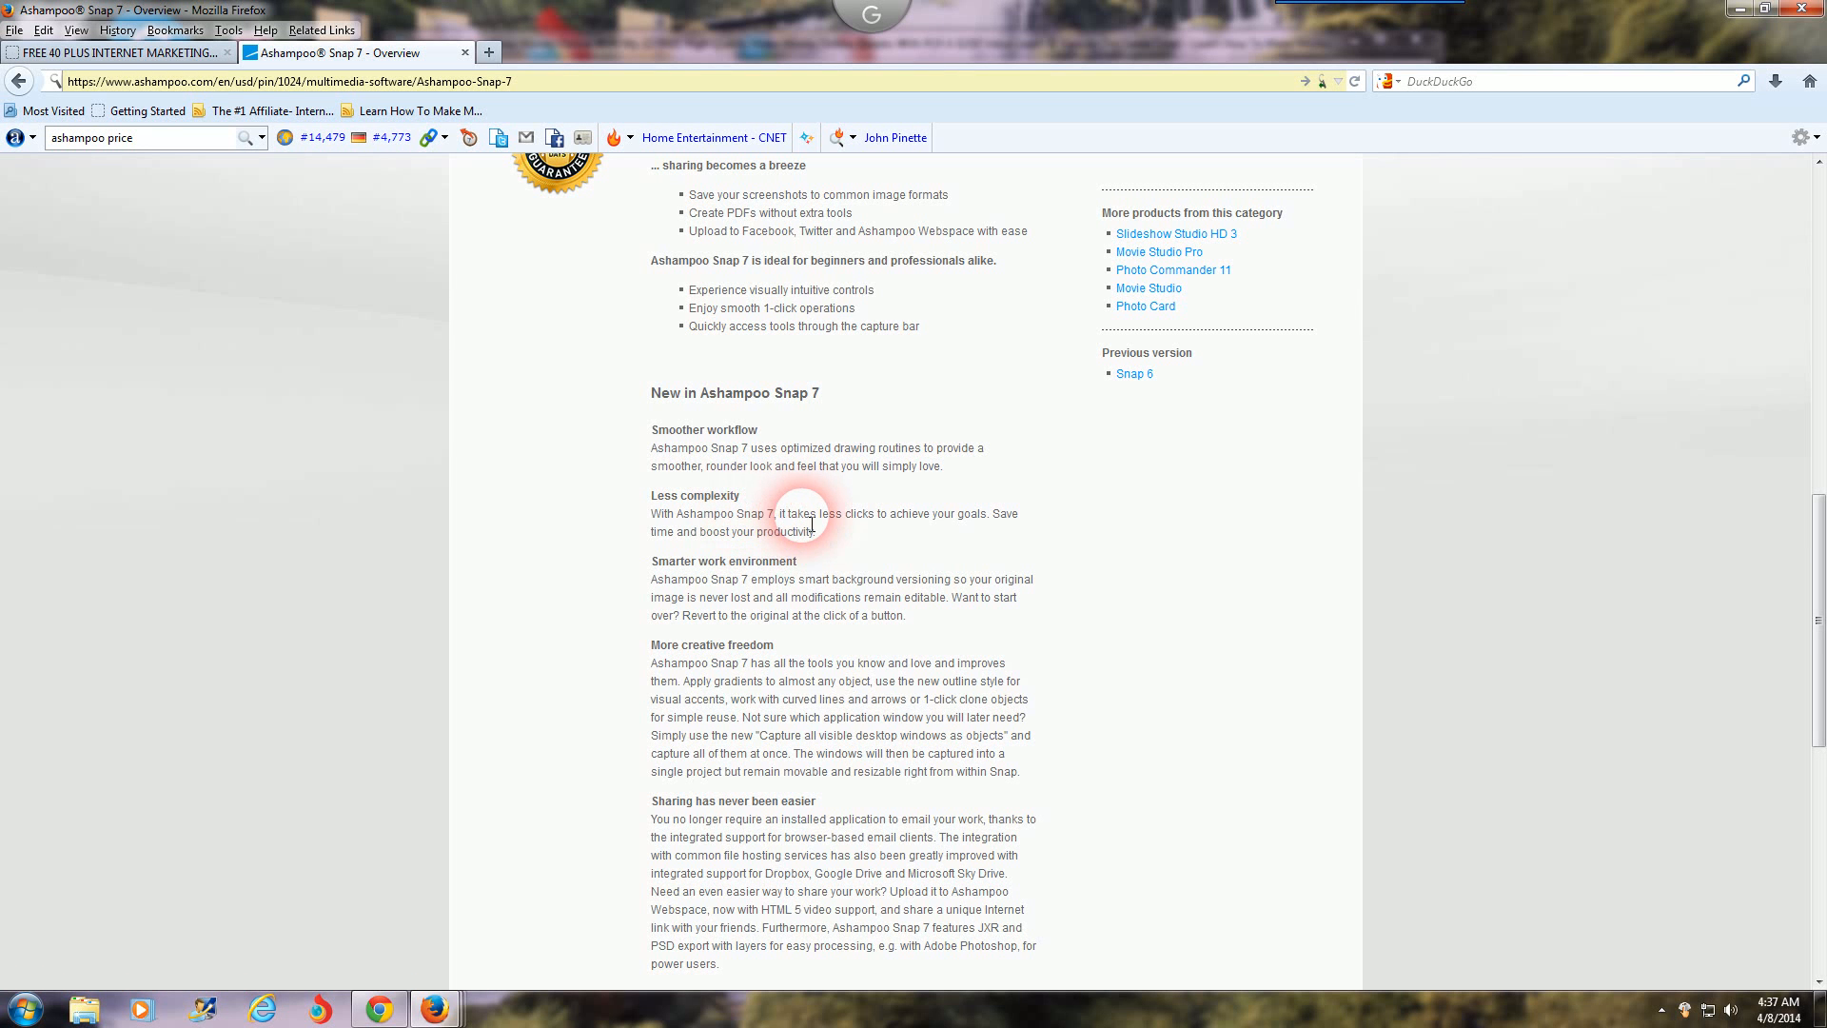
mouse_move(881, 554)
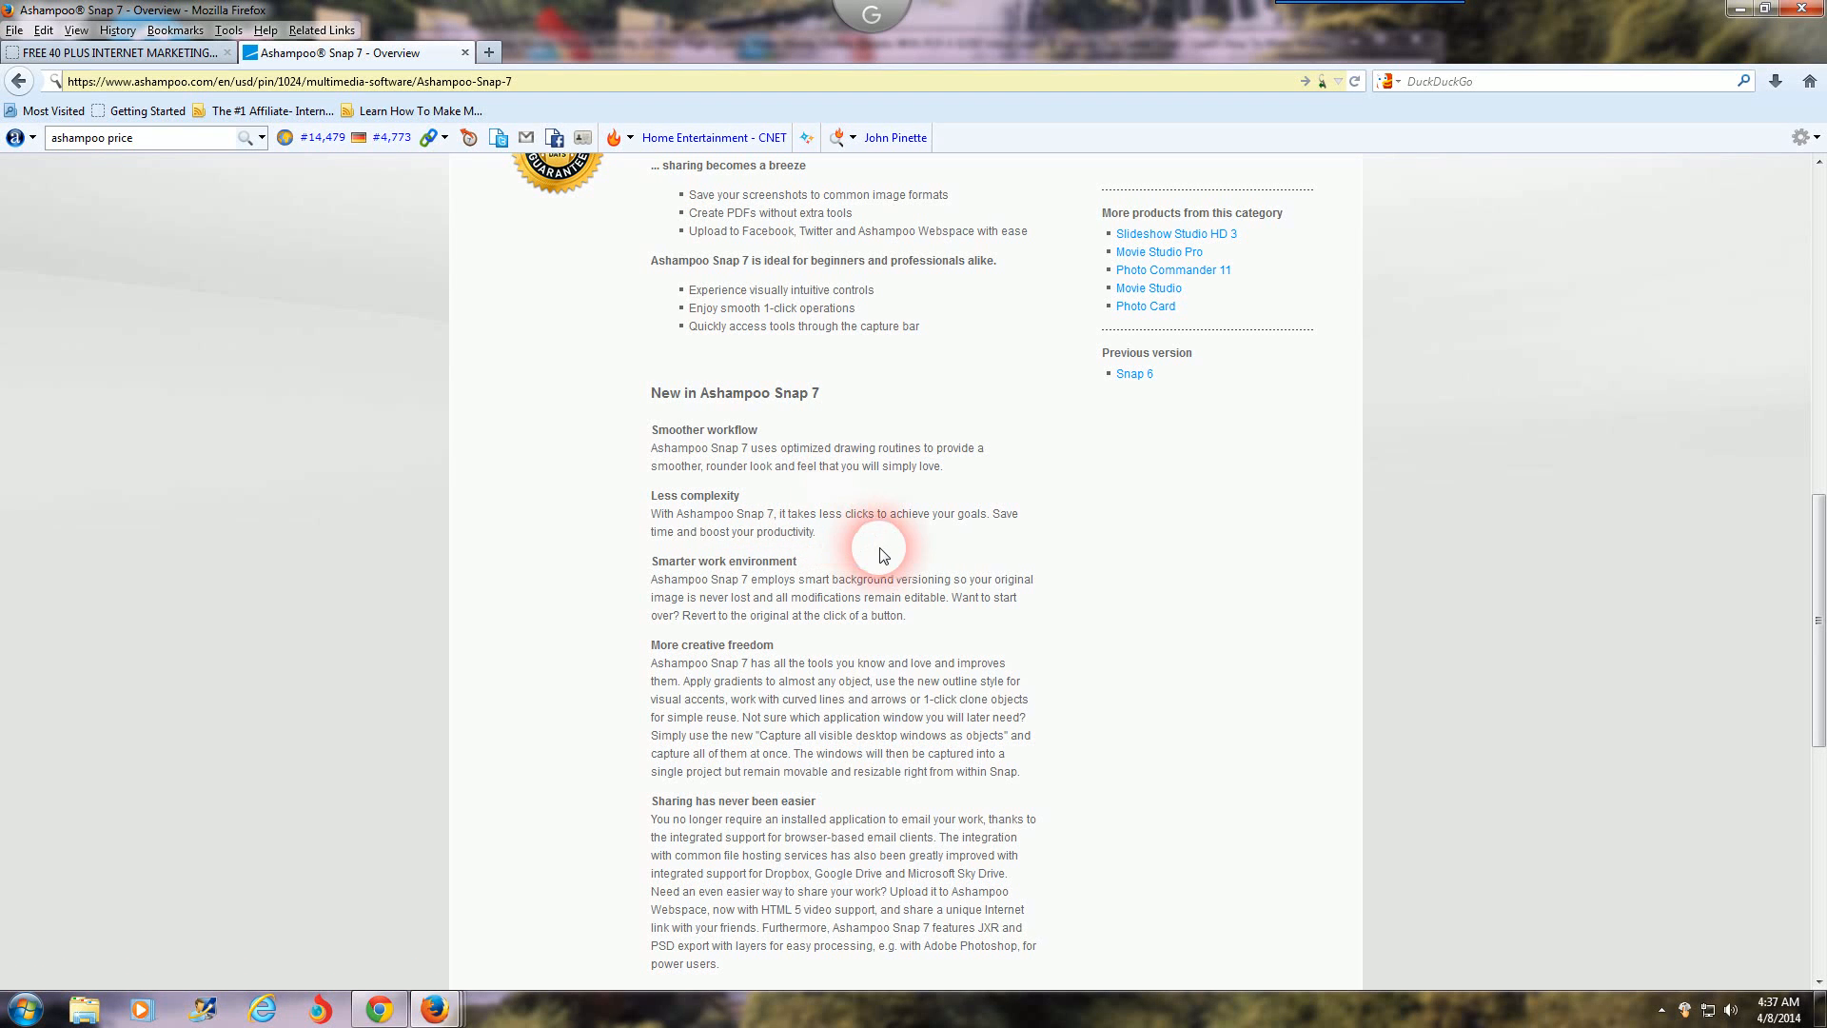
scroll("down", 3)
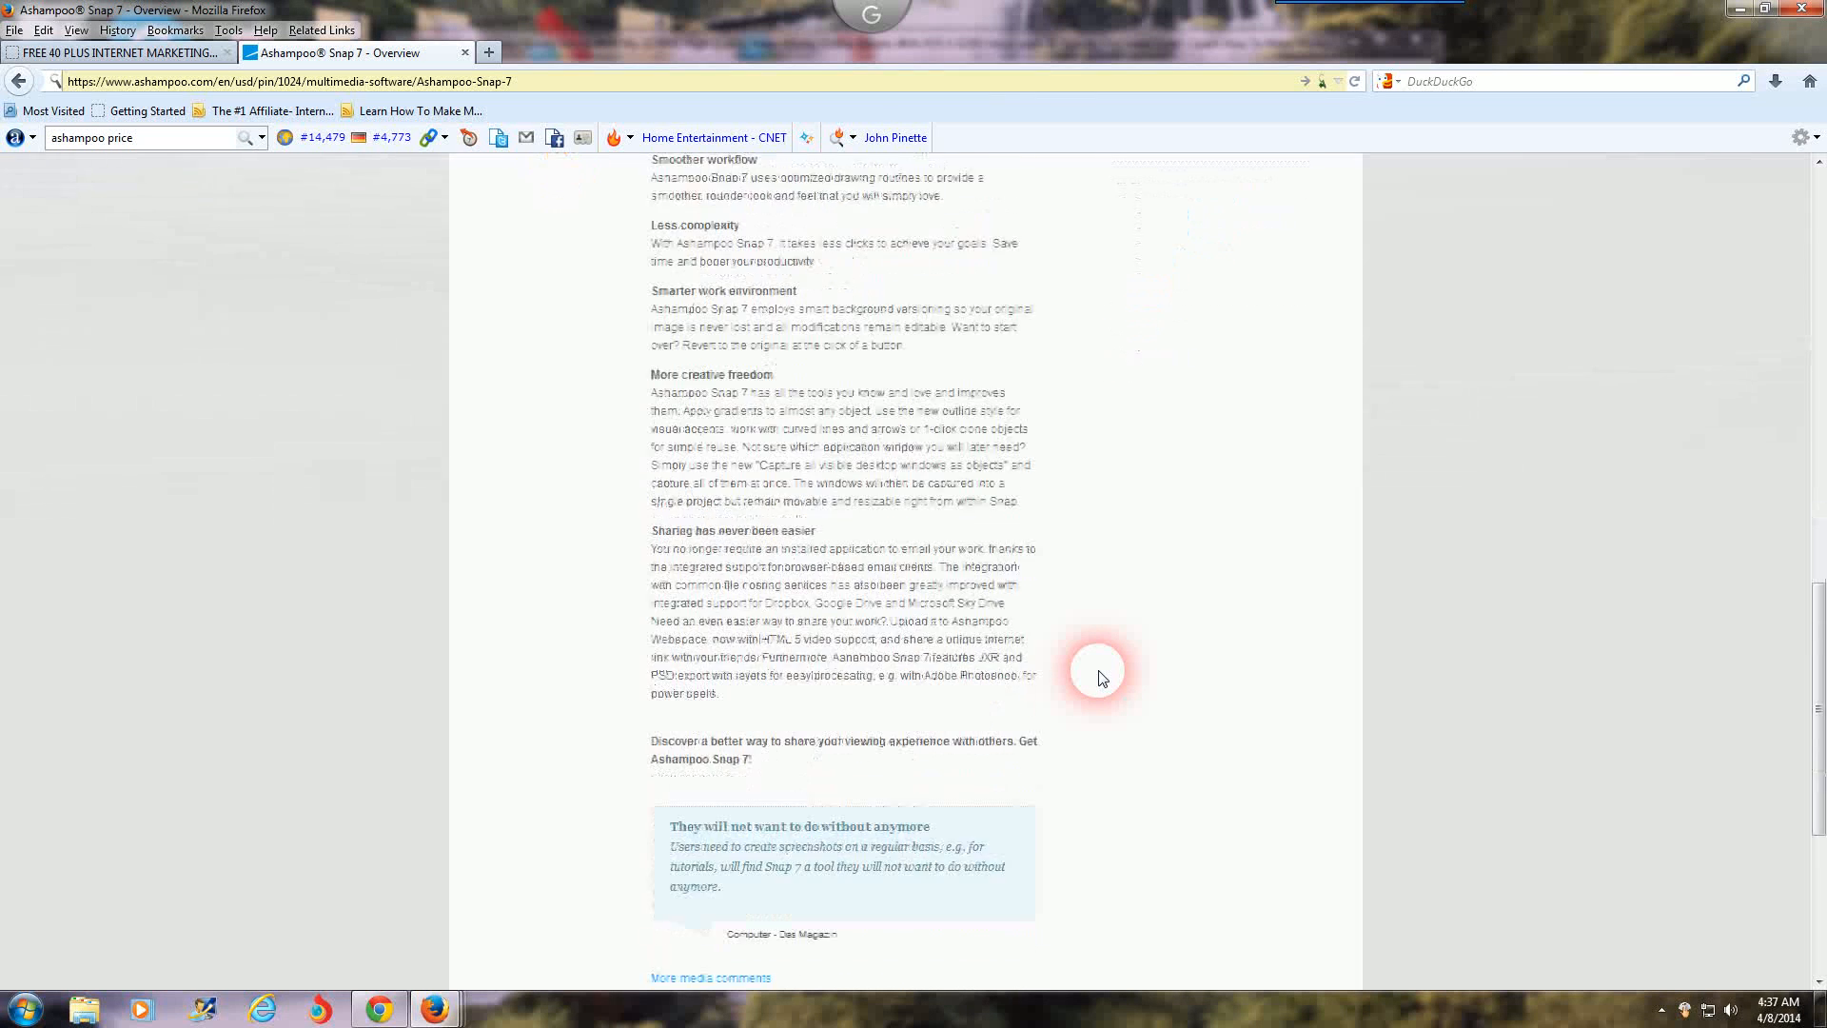
scroll("up", 3)
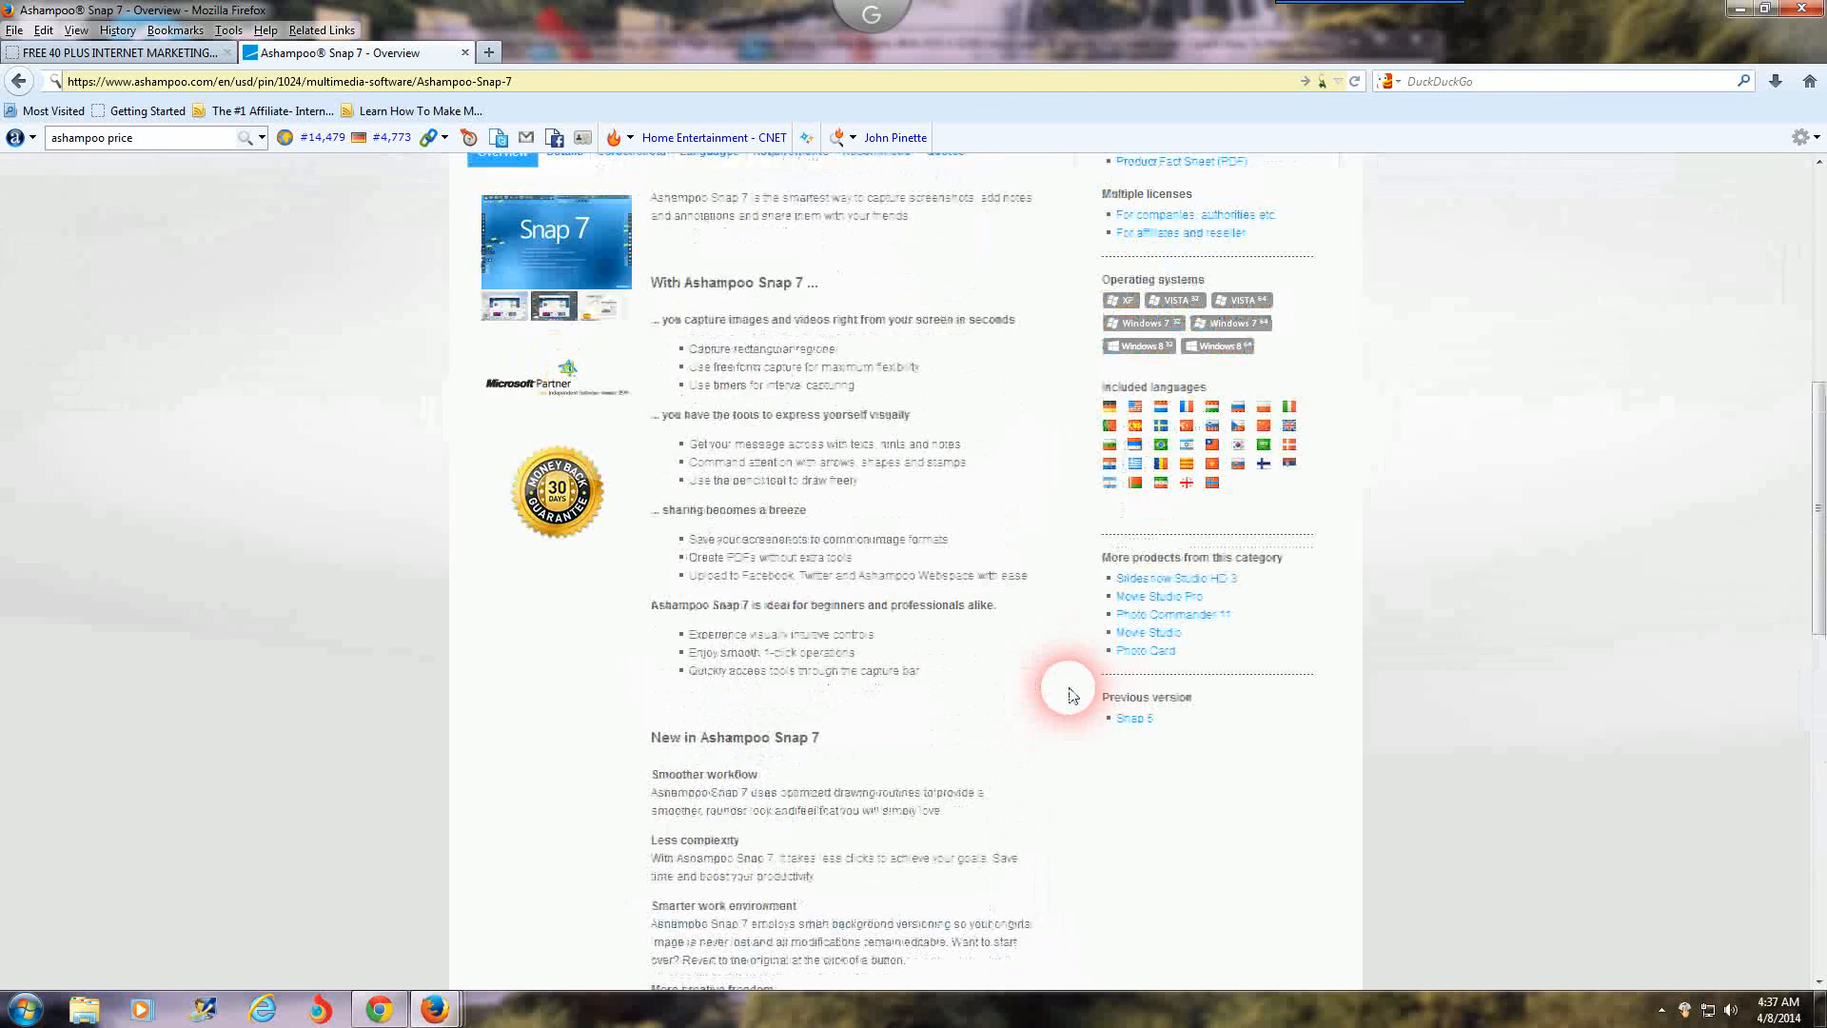
scroll("up", 3)
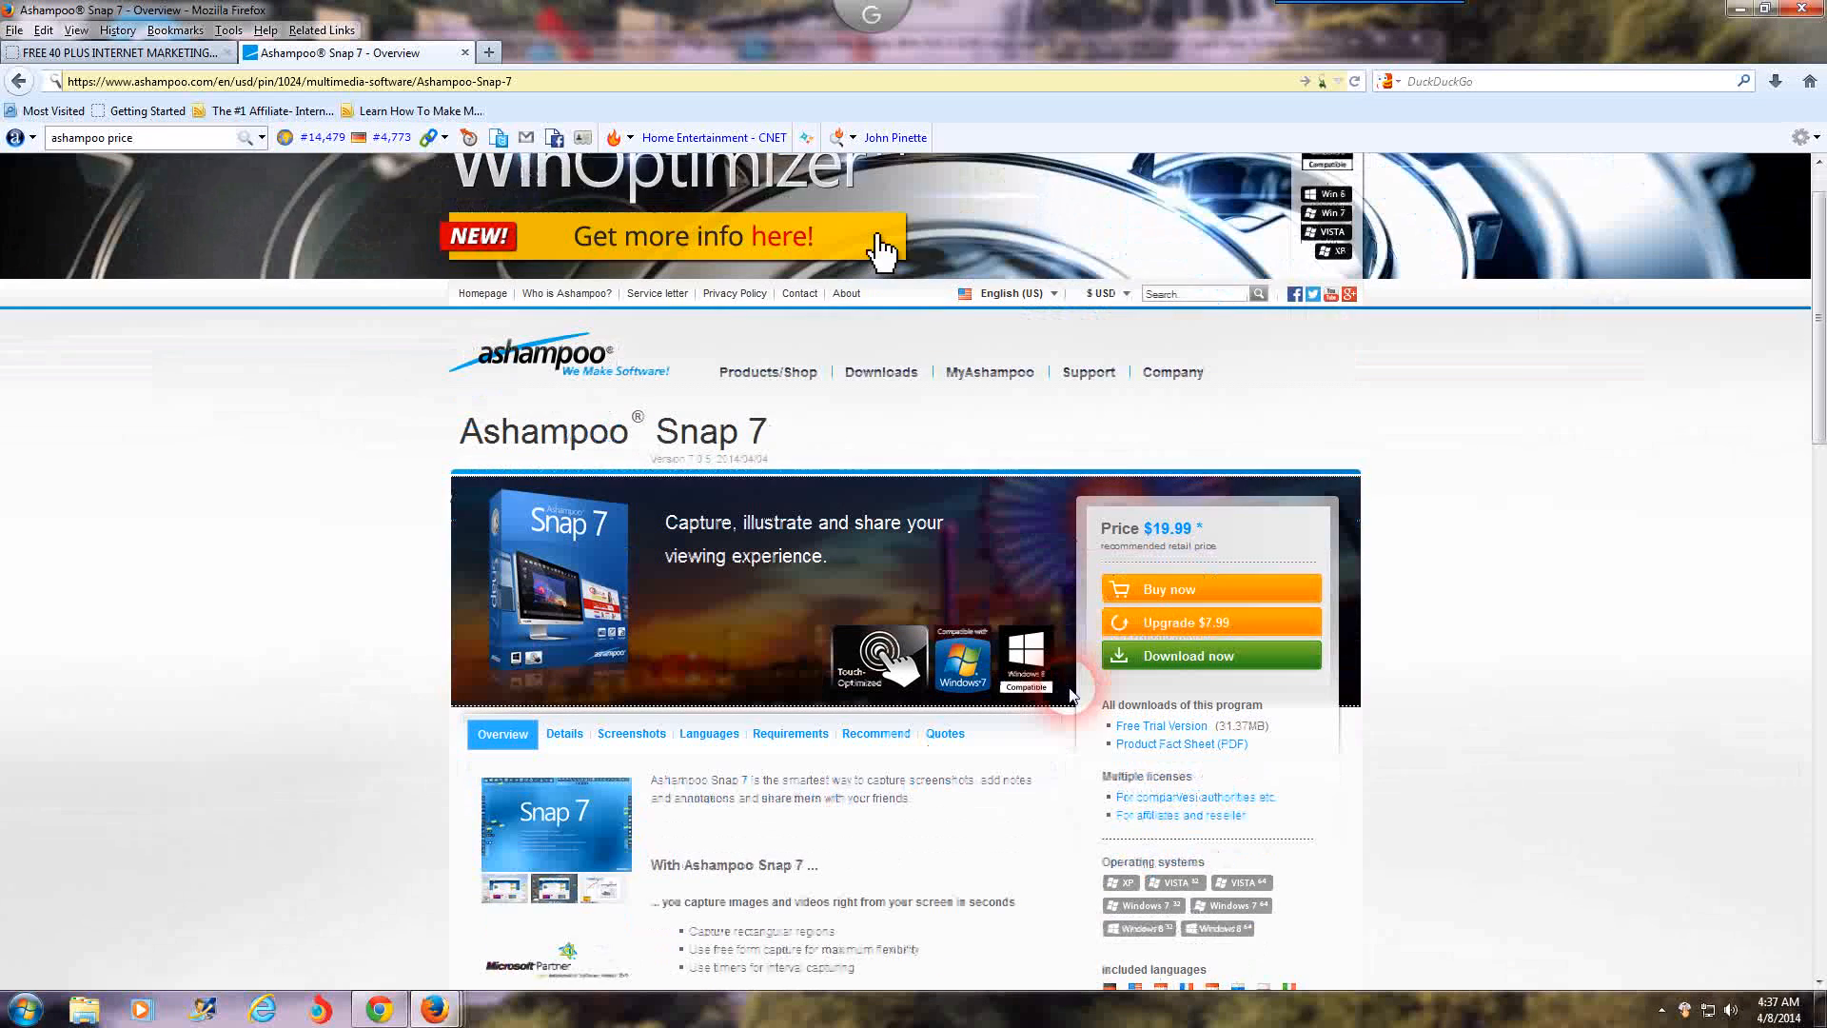
scroll("down", 3)
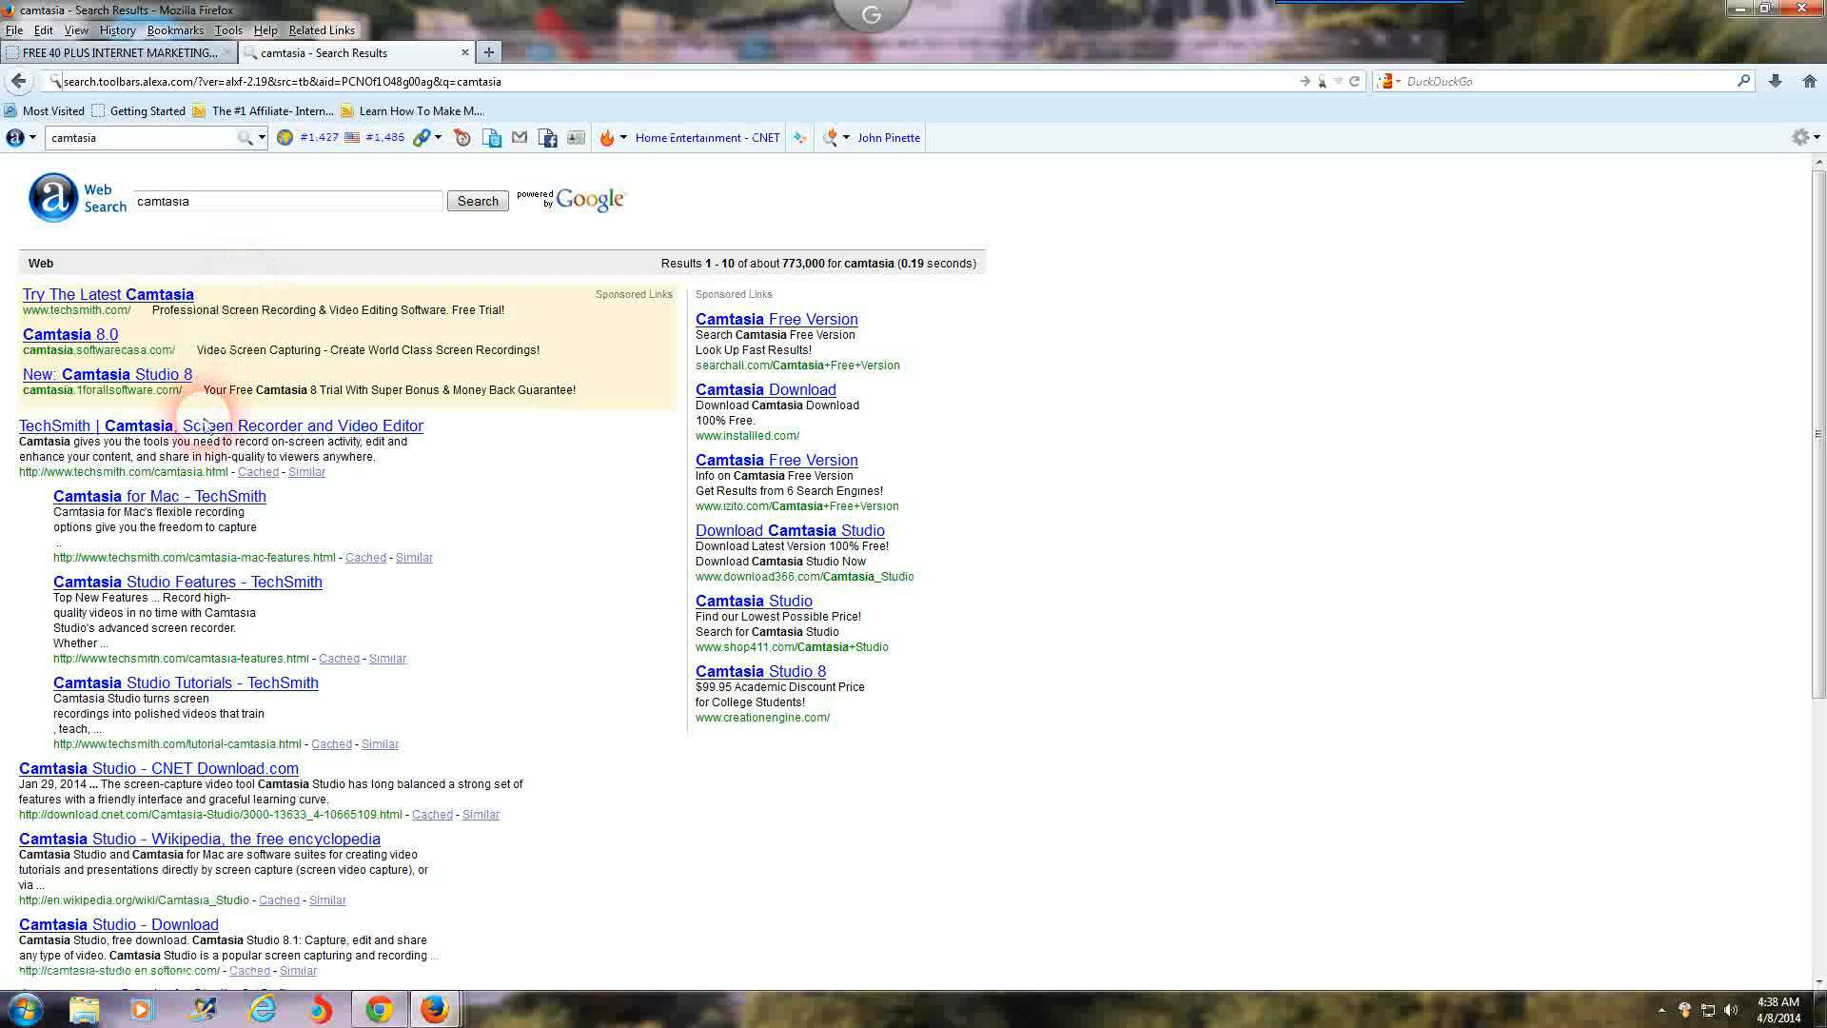
mouse_move(192, 489)
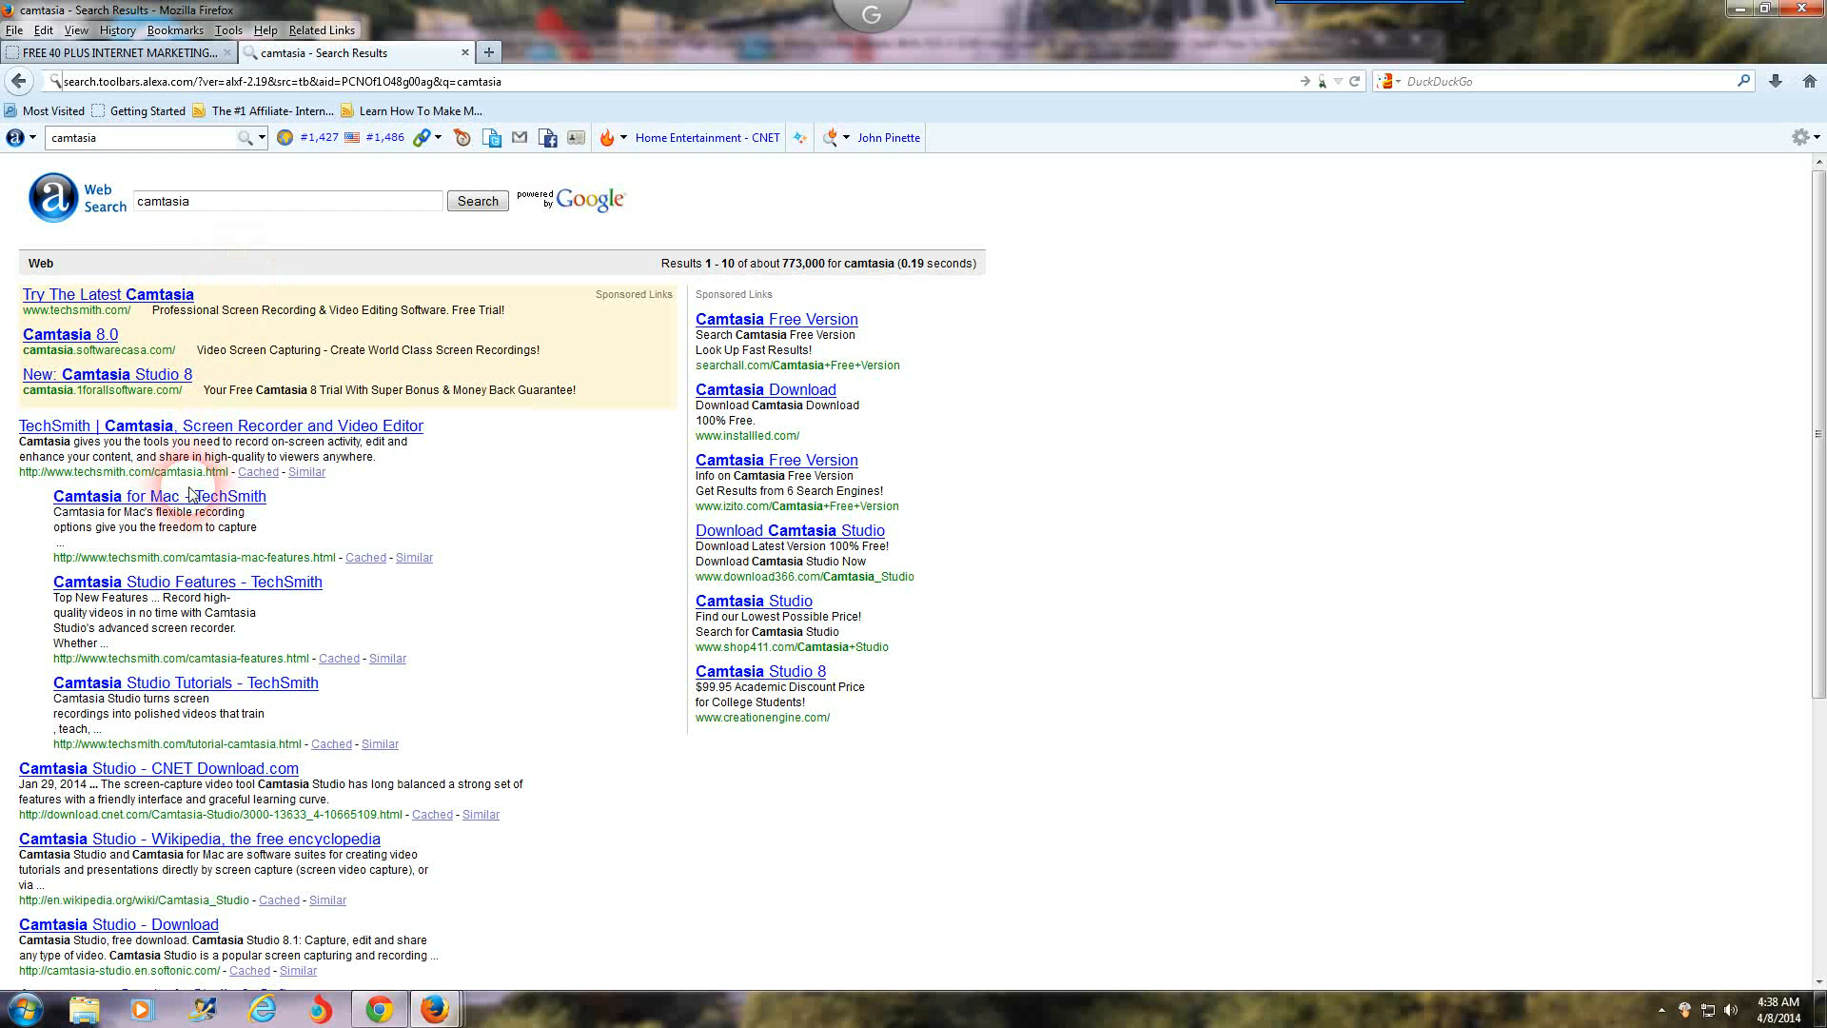
mouse_move(137, 419)
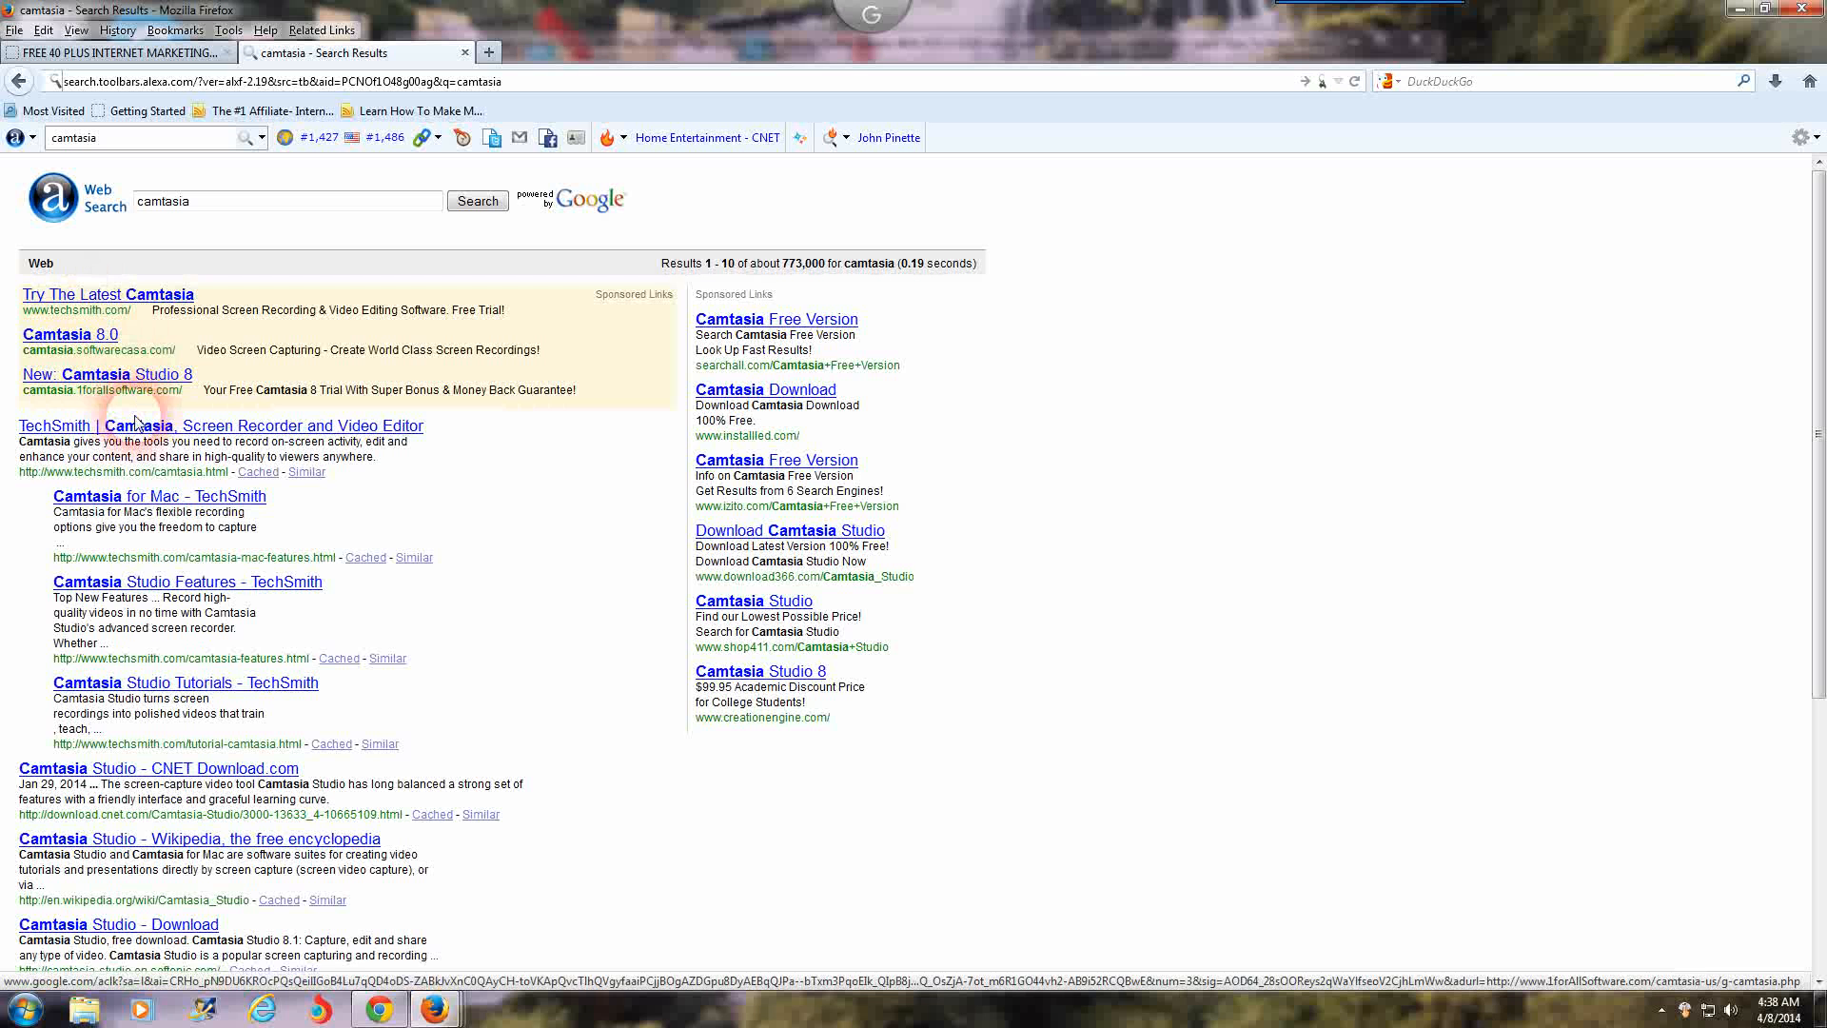
mouse_move(193, 559)
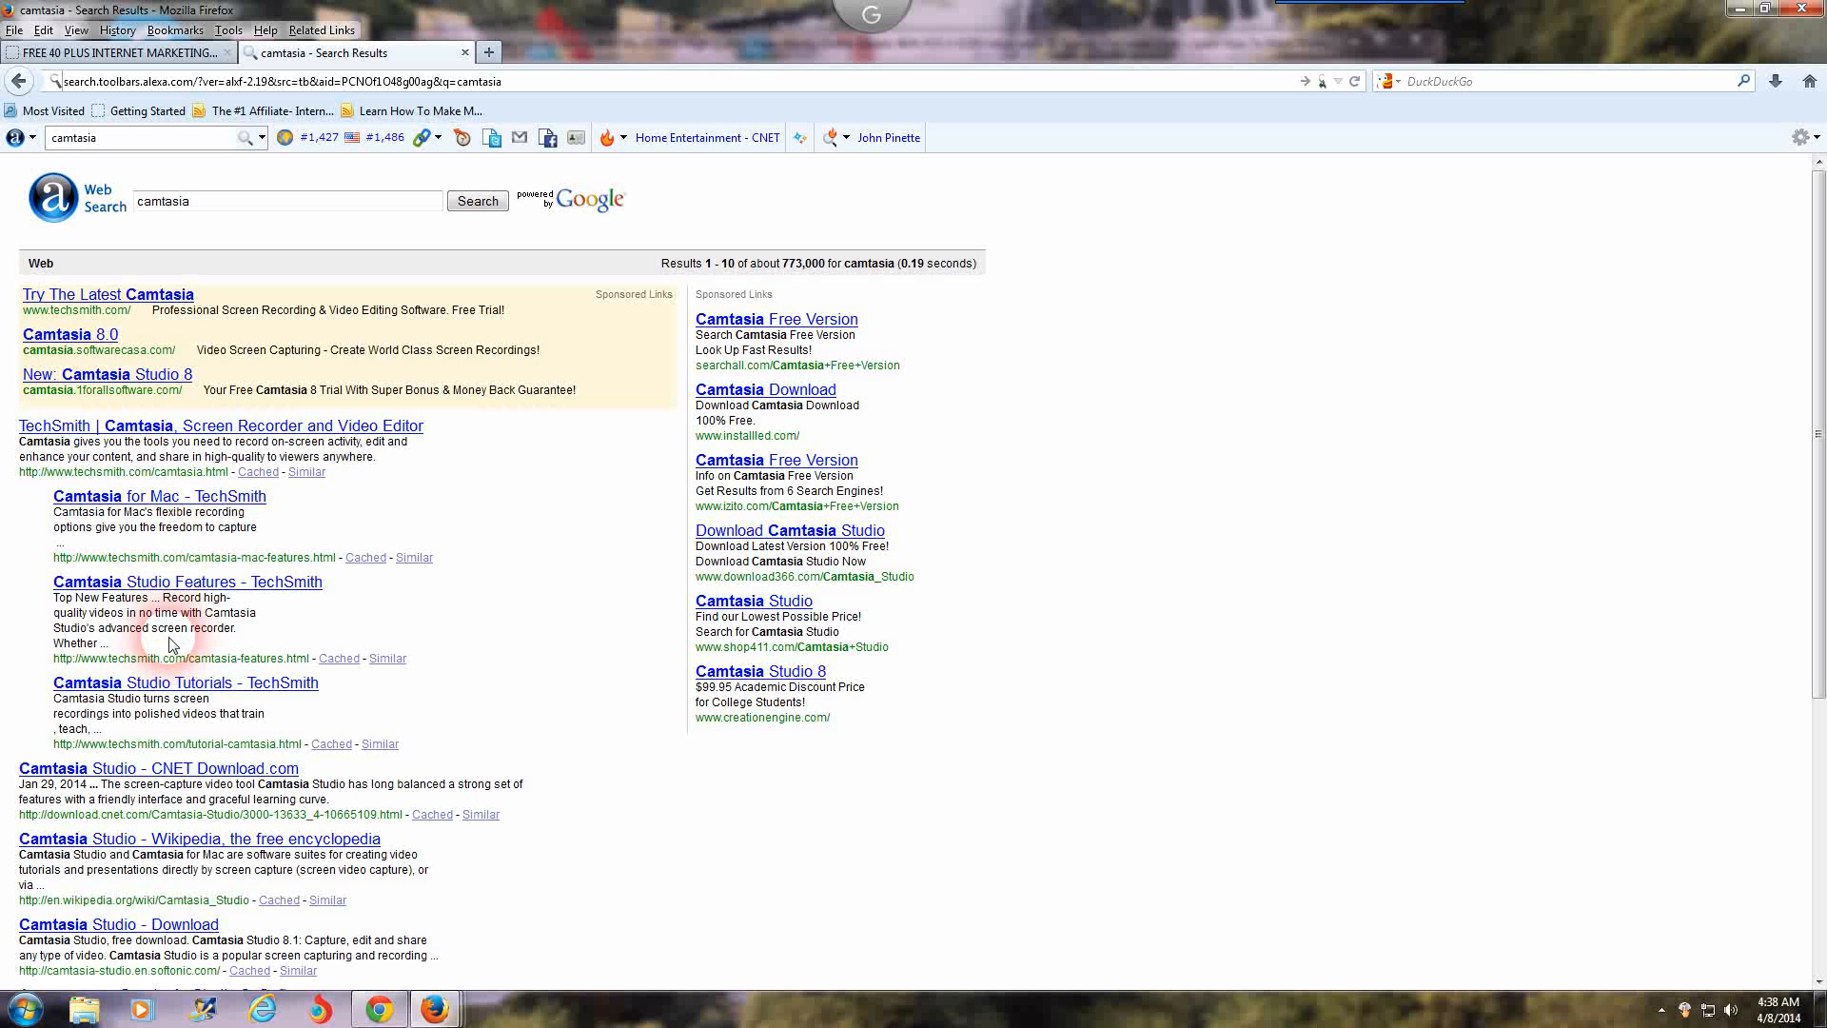
mouse_move(126, 253)
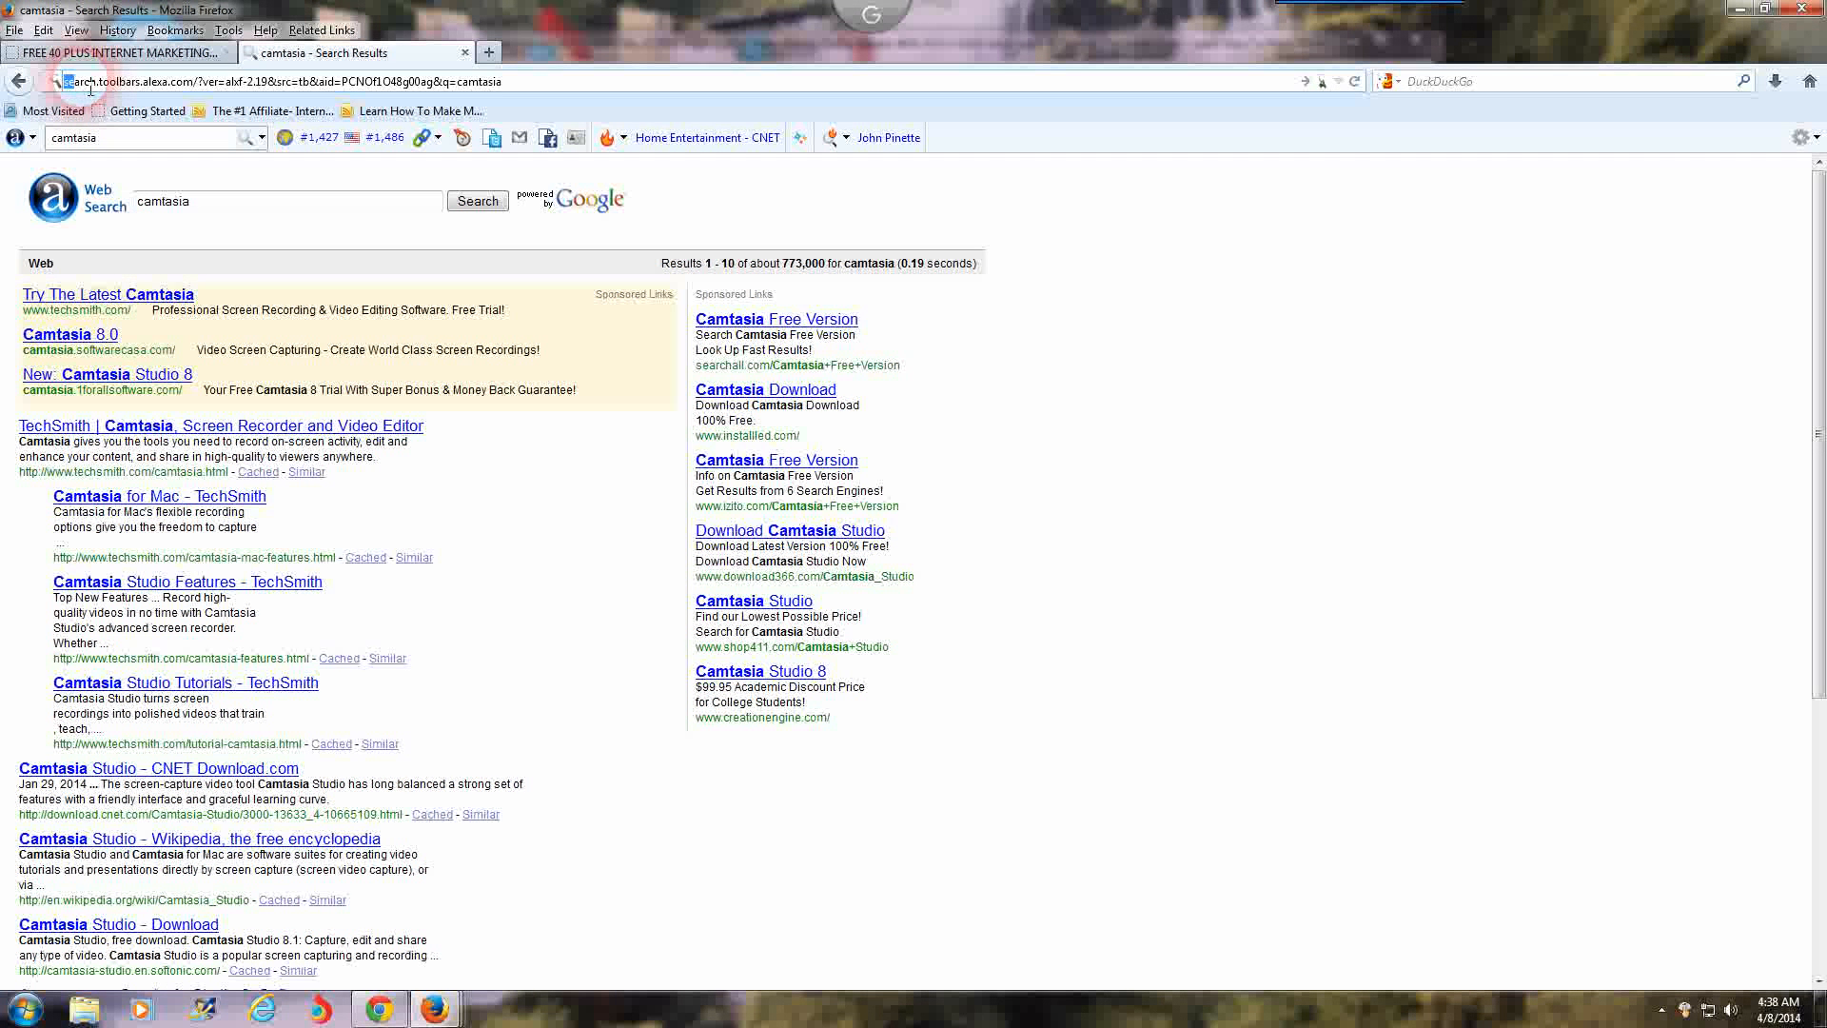
mouse_move(575, 137)
type("http://camtasia.com")
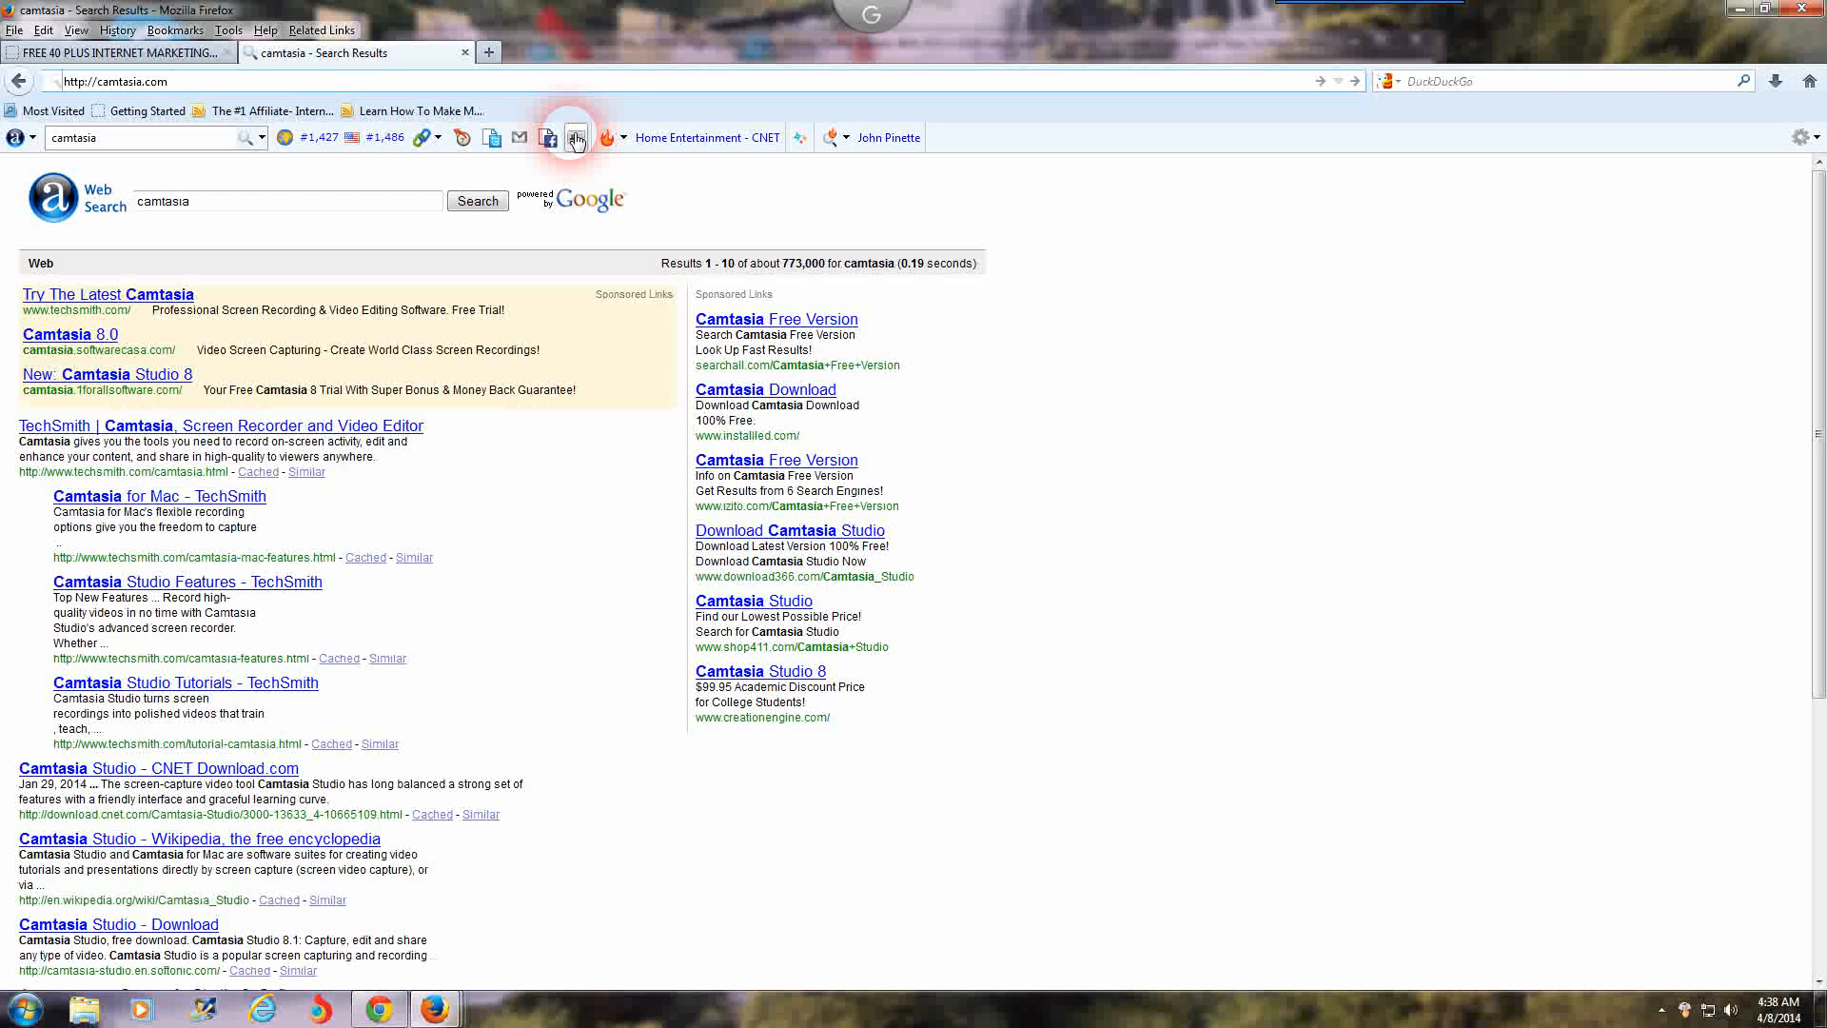
- Load camtasia.com, review the 'Camtasia gives you the tools to...' overview and return to the top
left_click(221, 425)
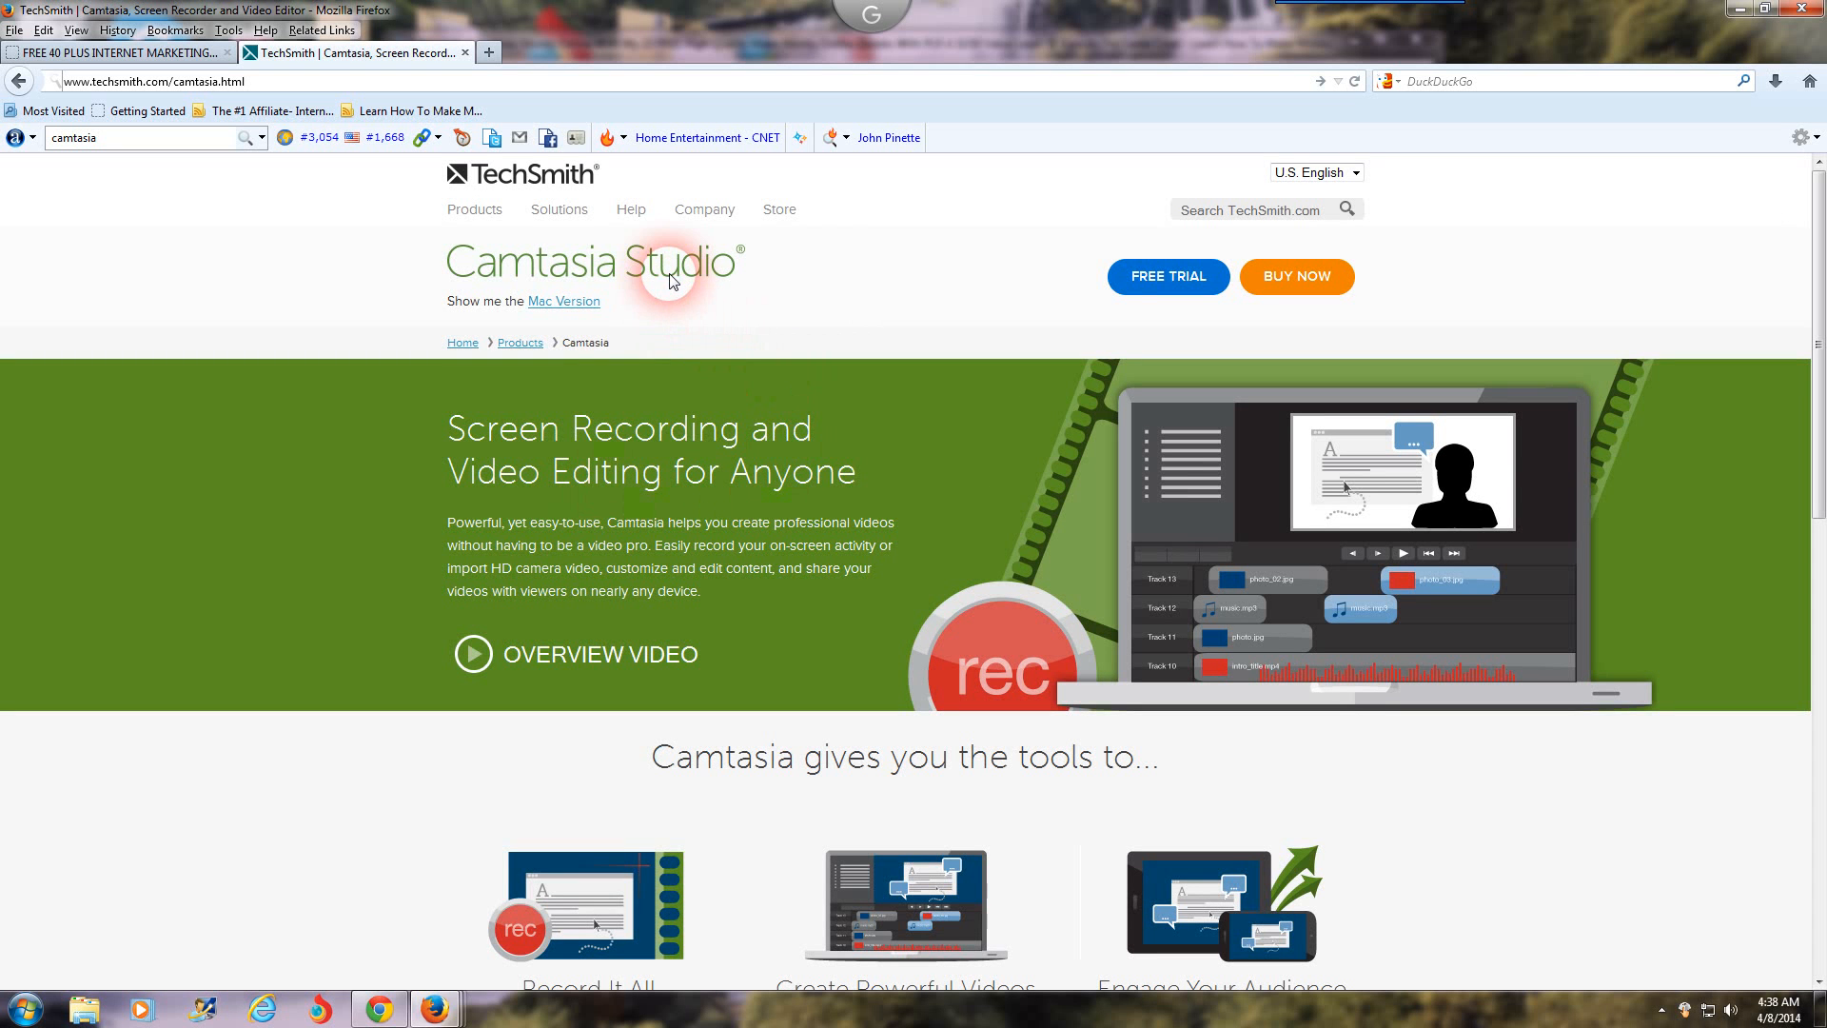
mouse_move(606, 196)
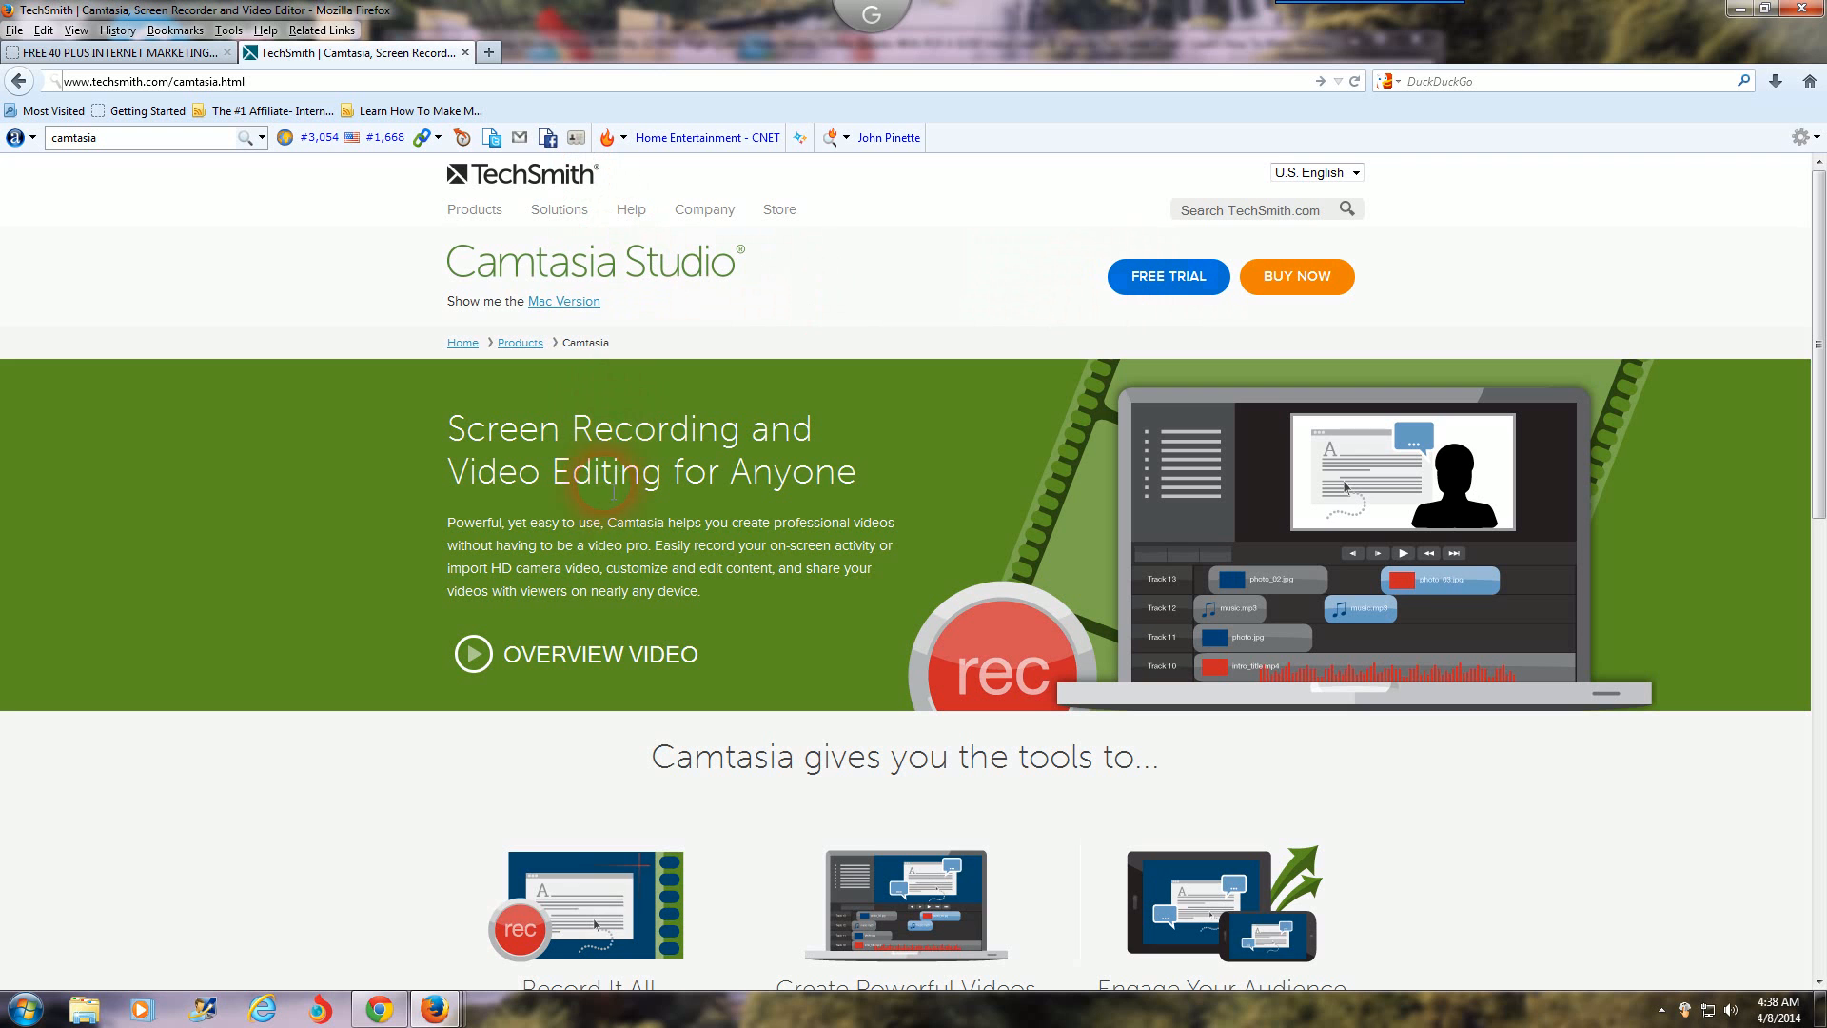
scroll("down", 3)
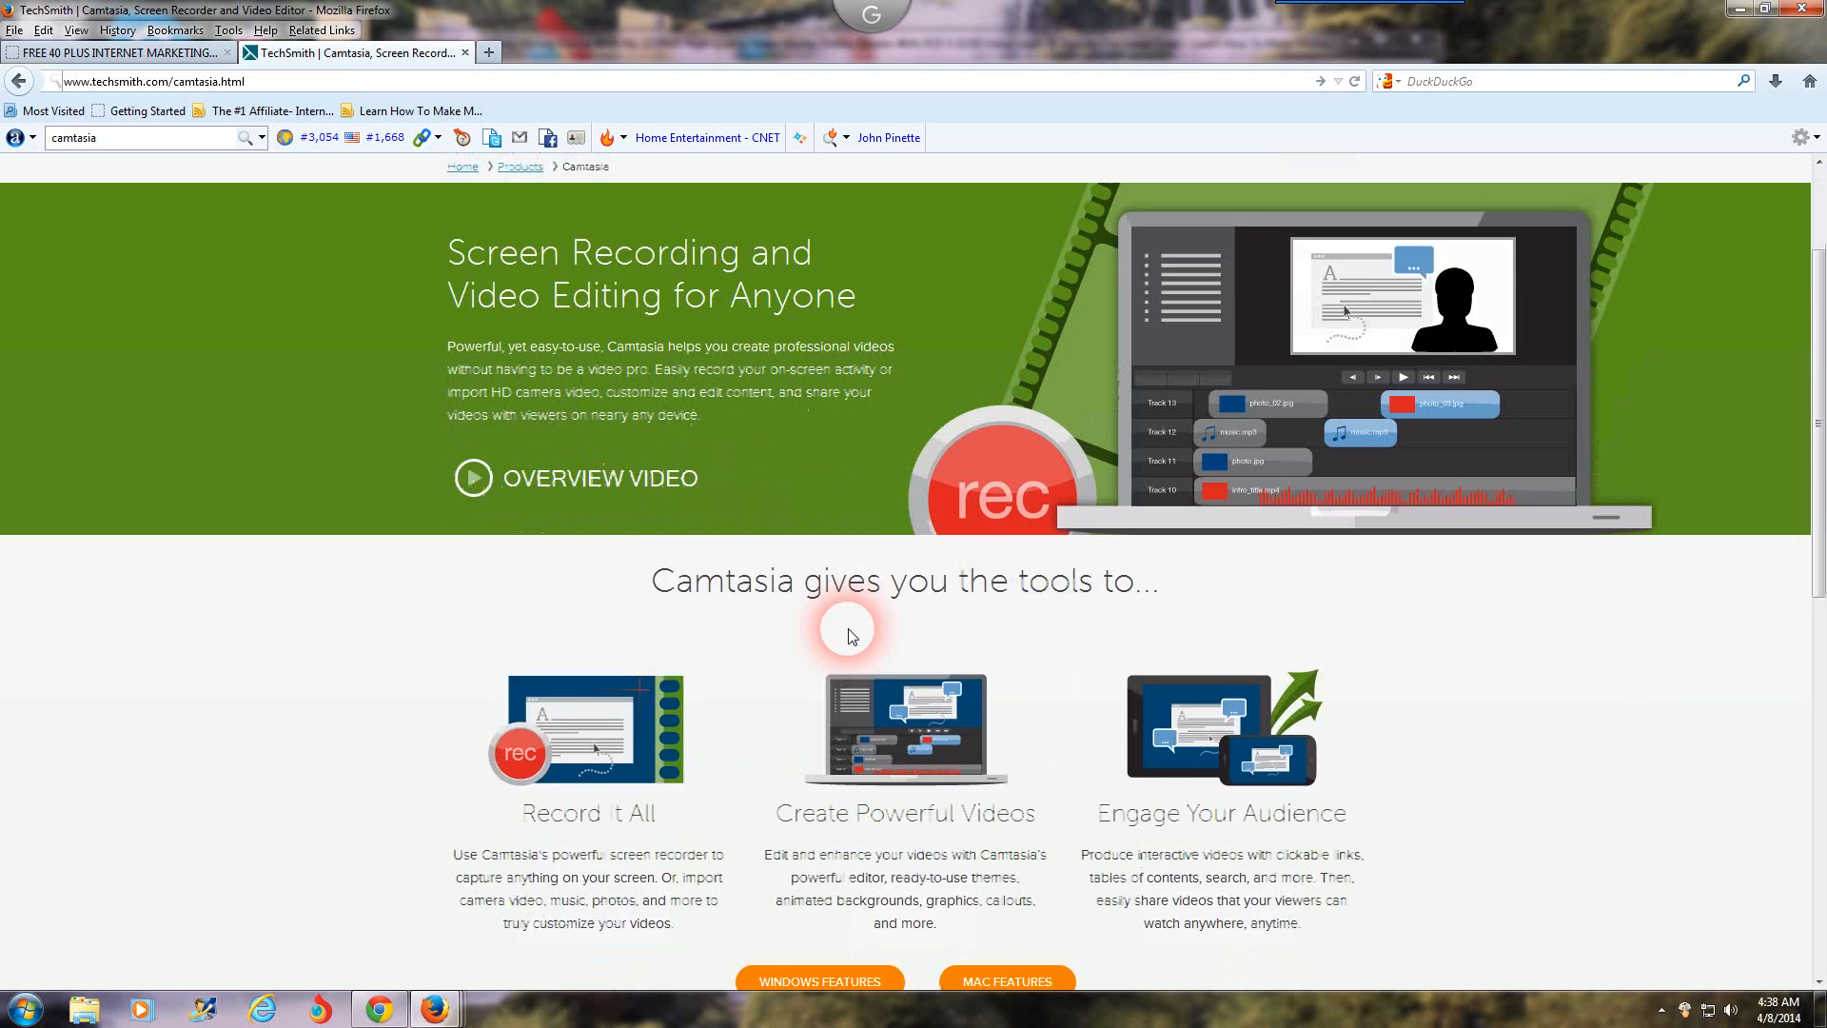
scroll("down", 3)
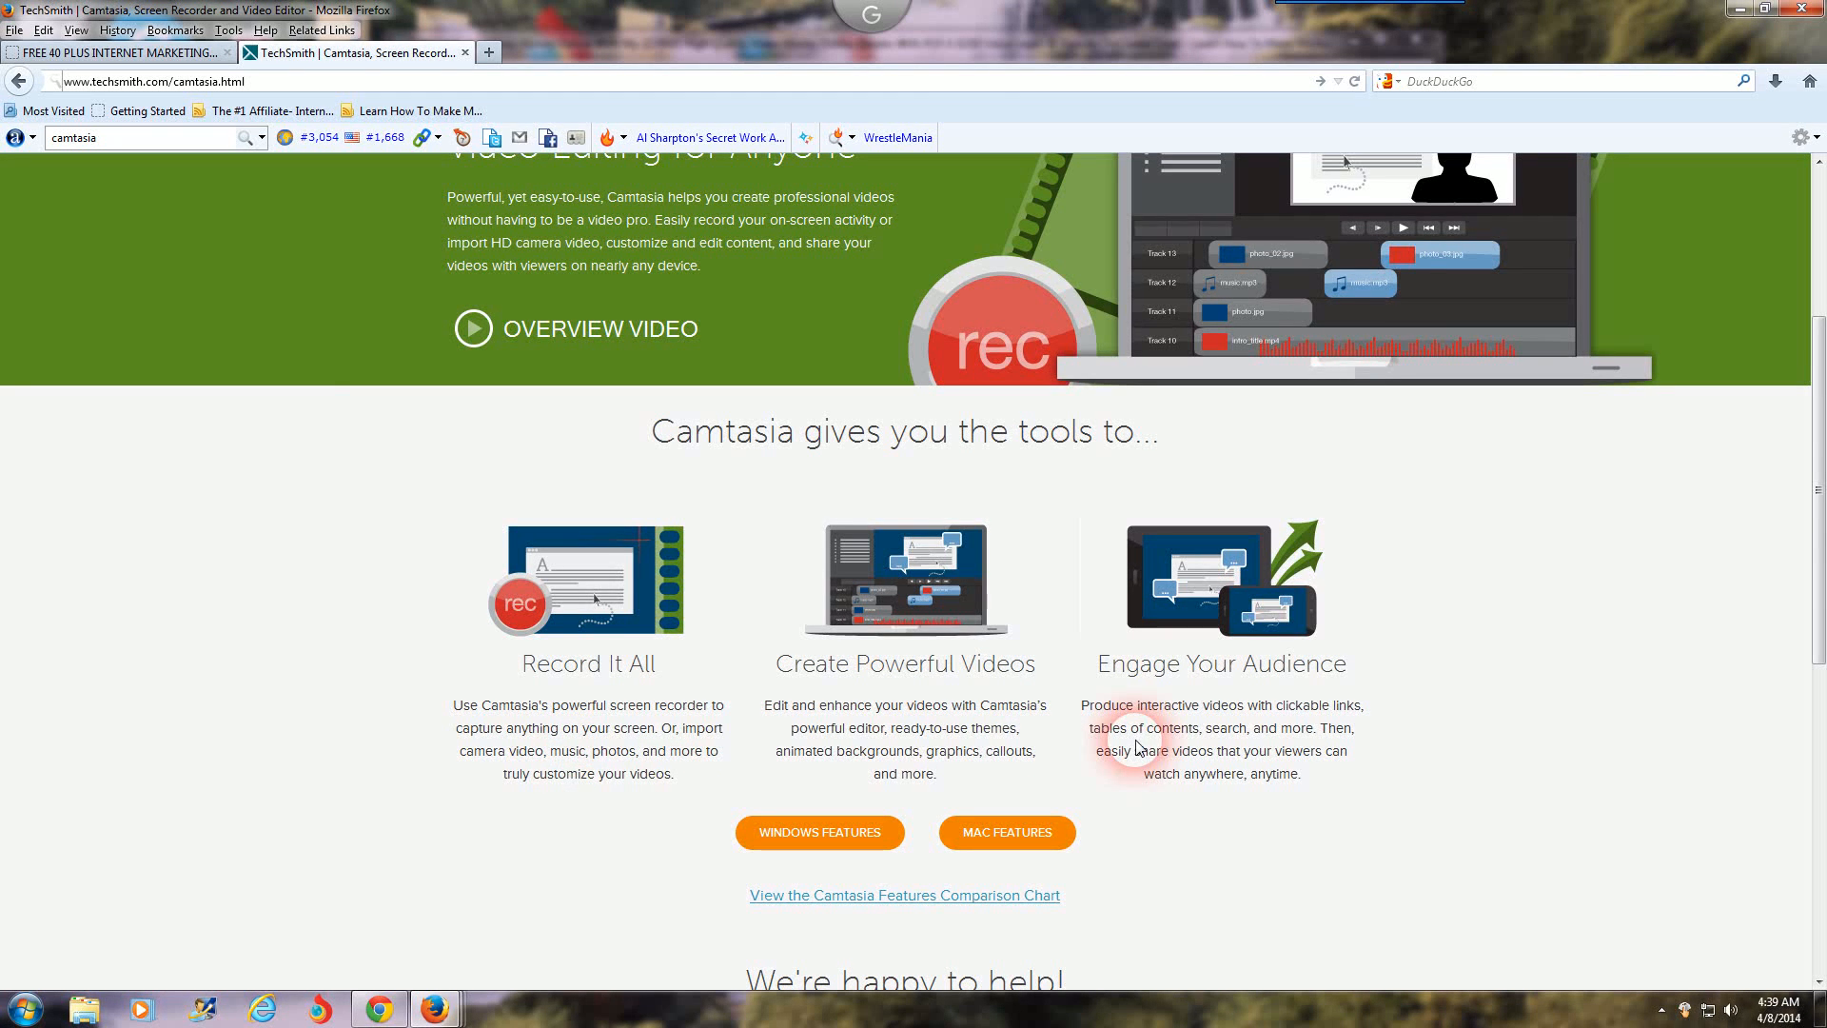
scroll("up", 3)
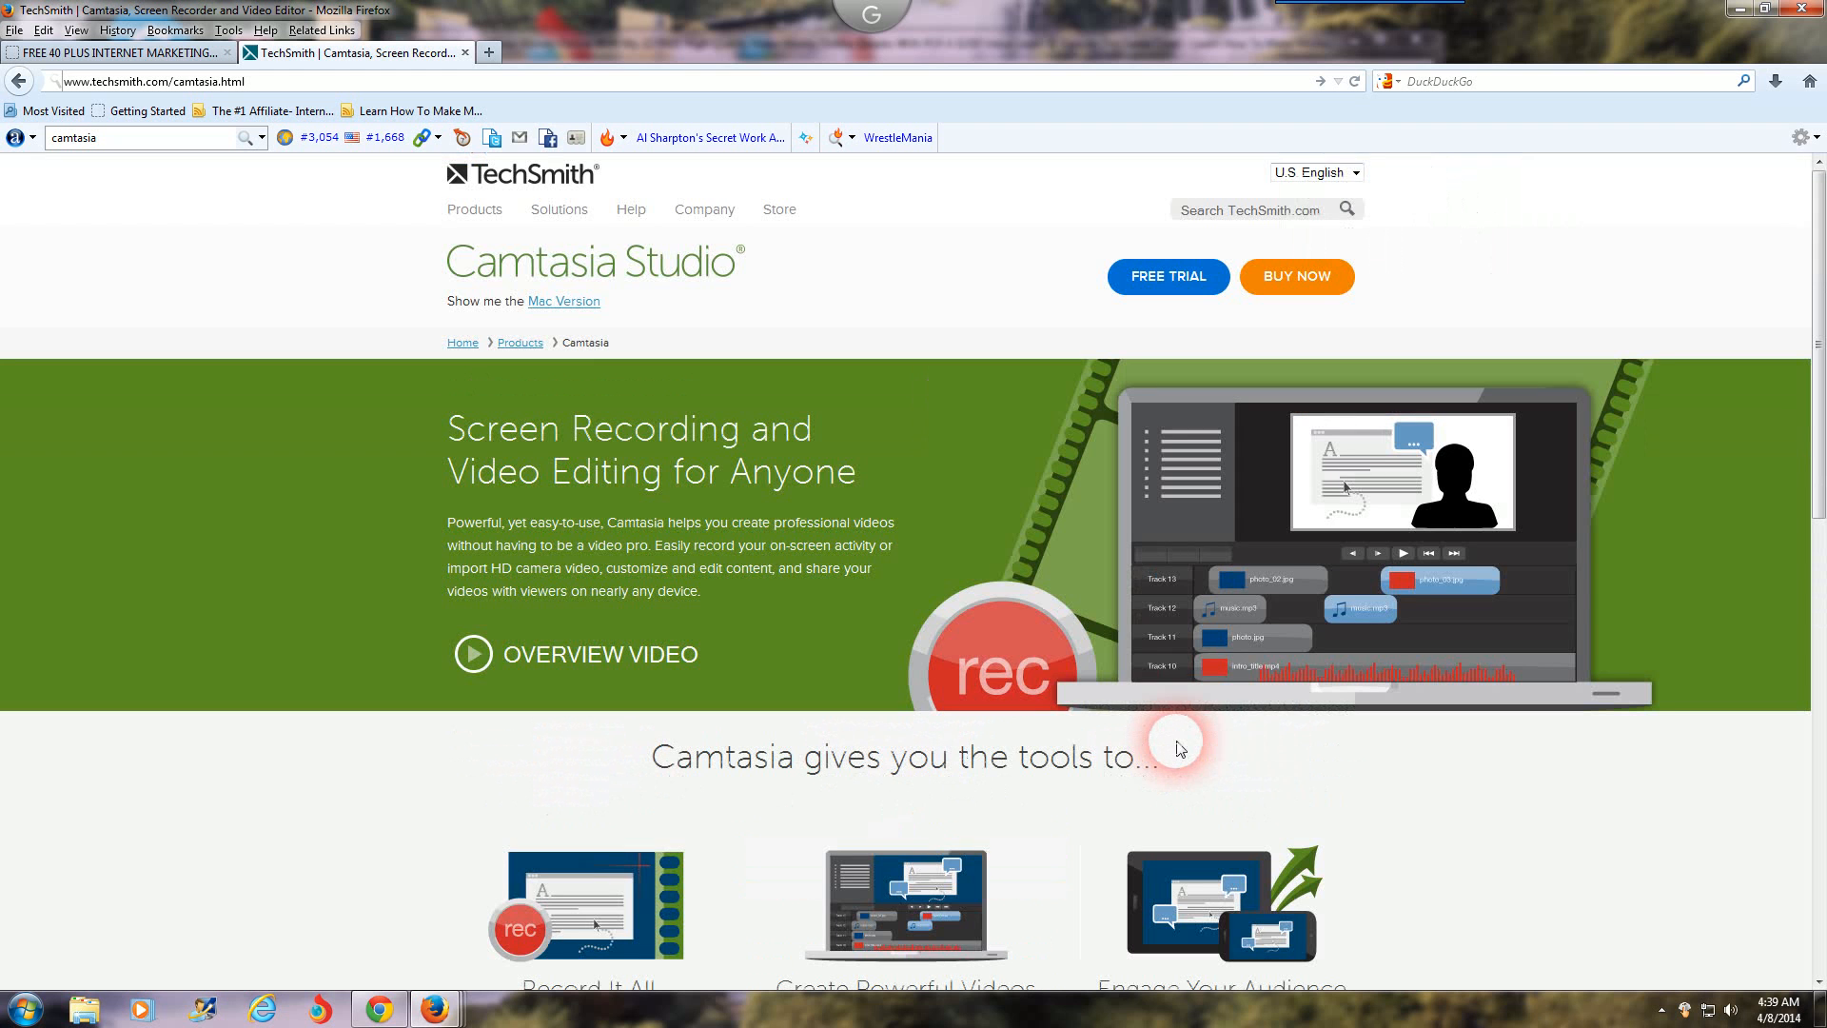
mouse_move(725, 642)
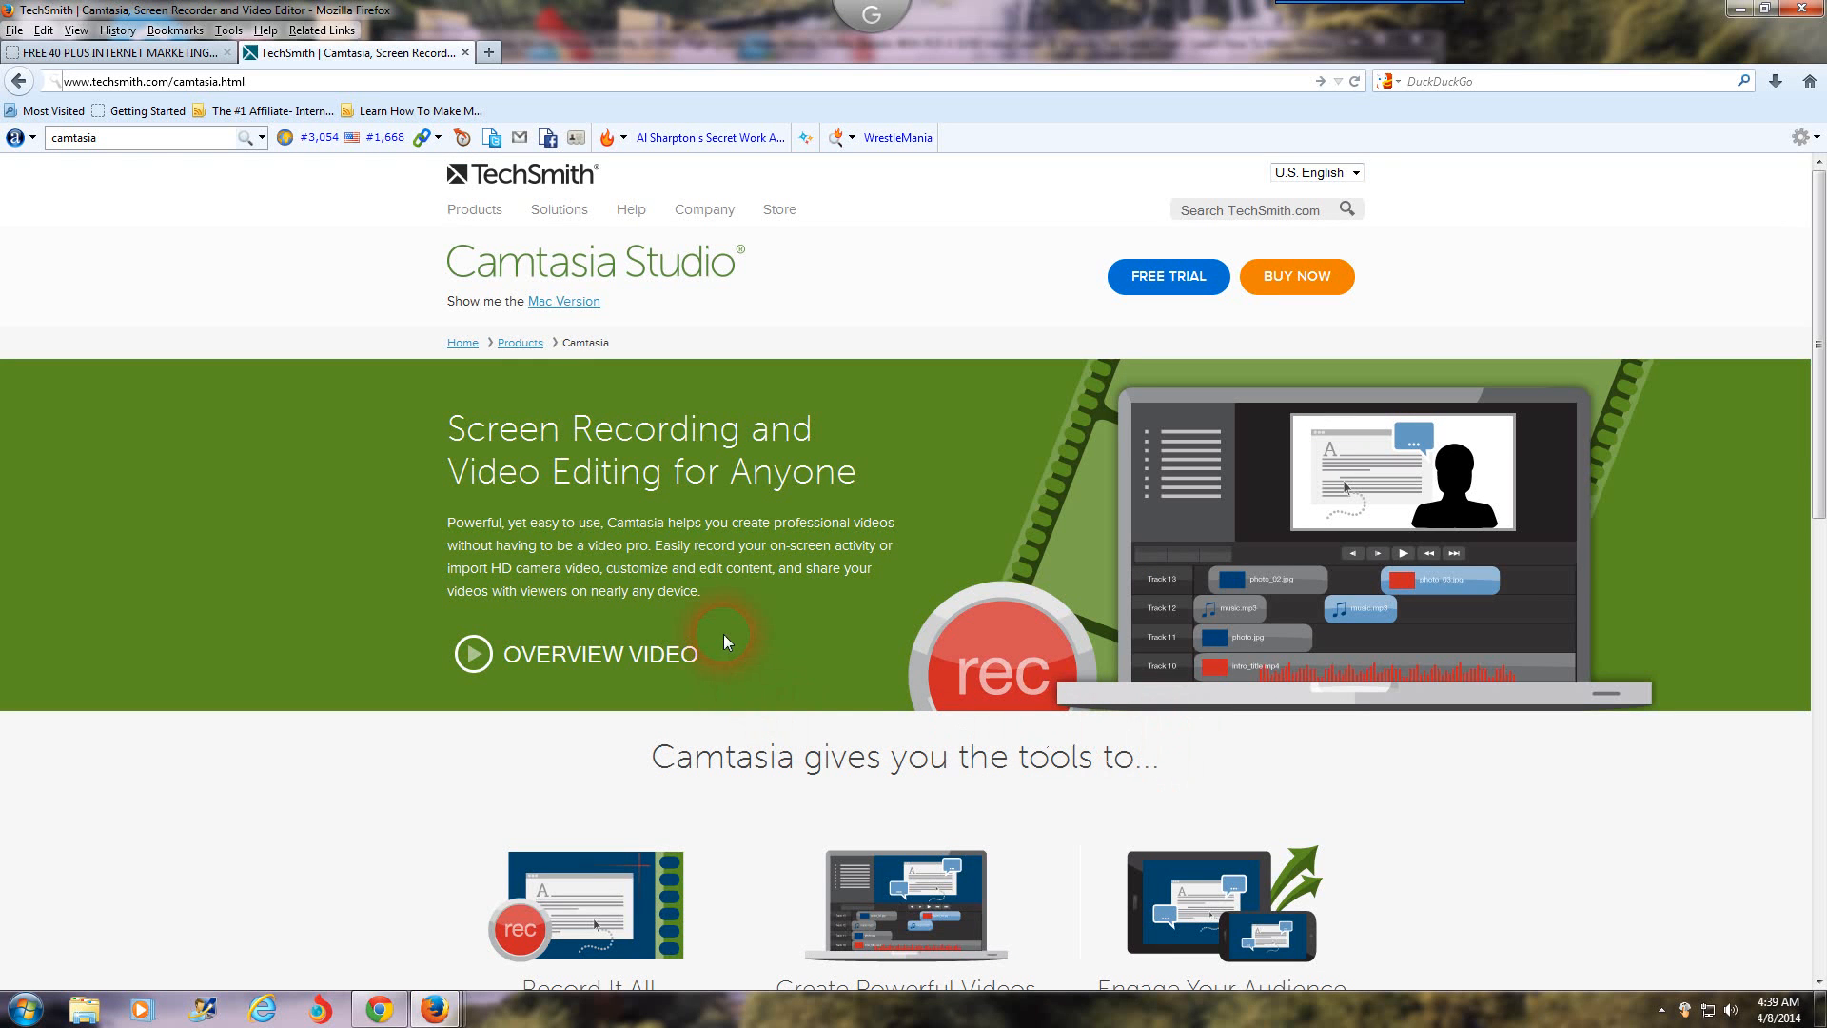